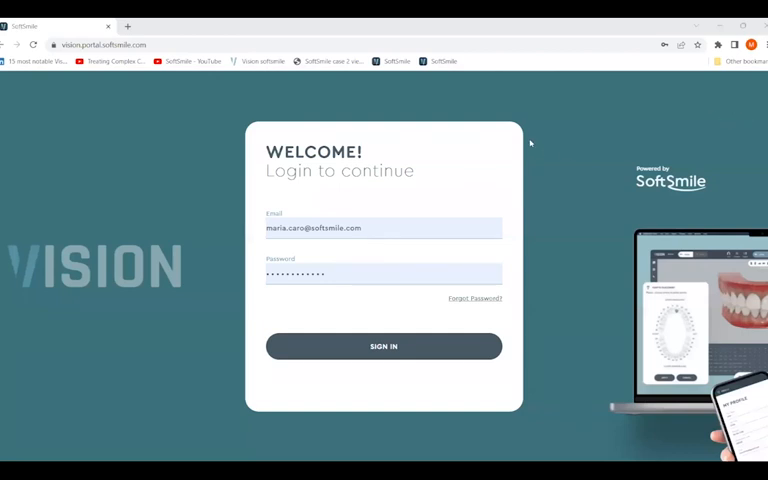
mouse_move(569, 148)
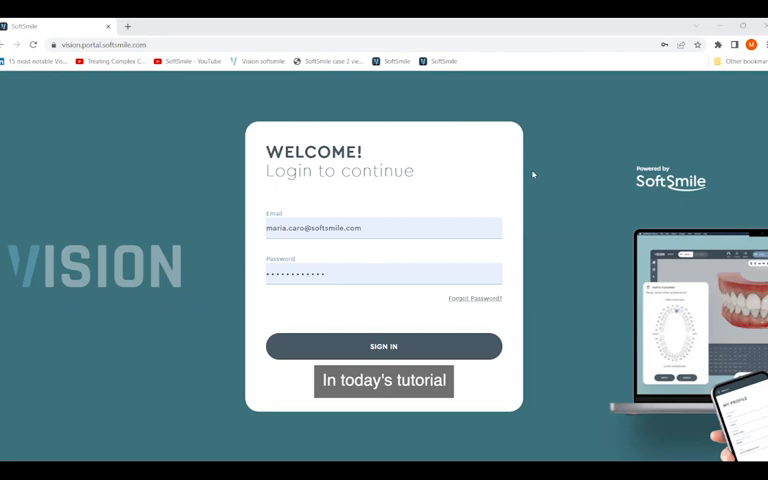
mouse_move(595, 196)
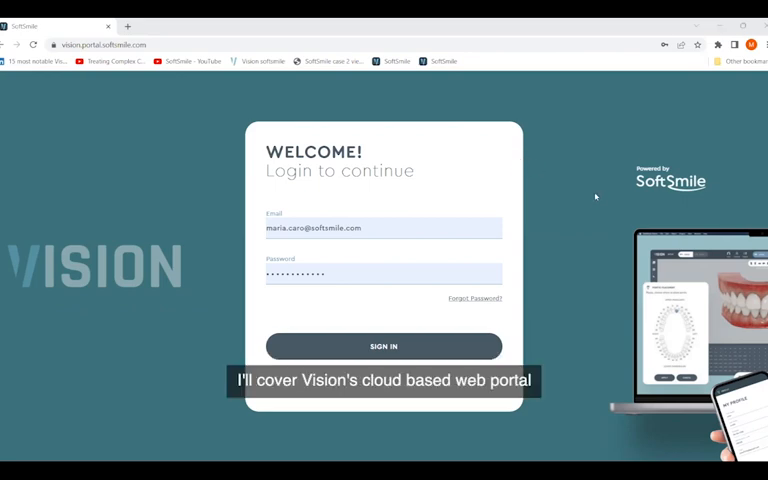
mouse_move(512, 210)
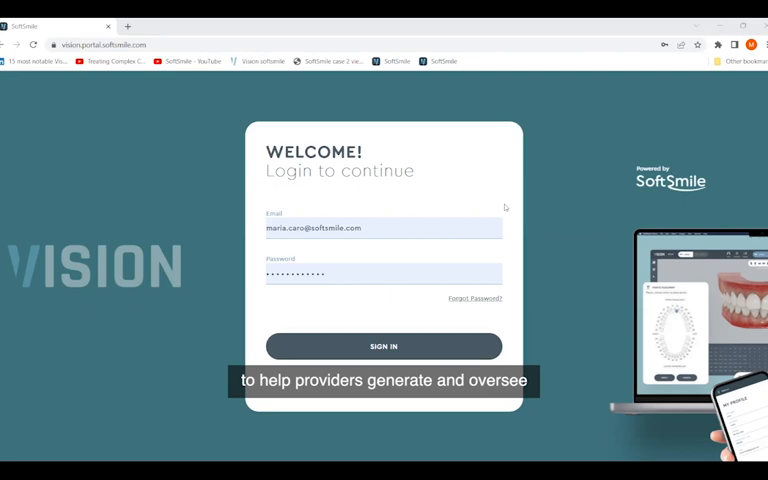
mouse_move(501, 201)
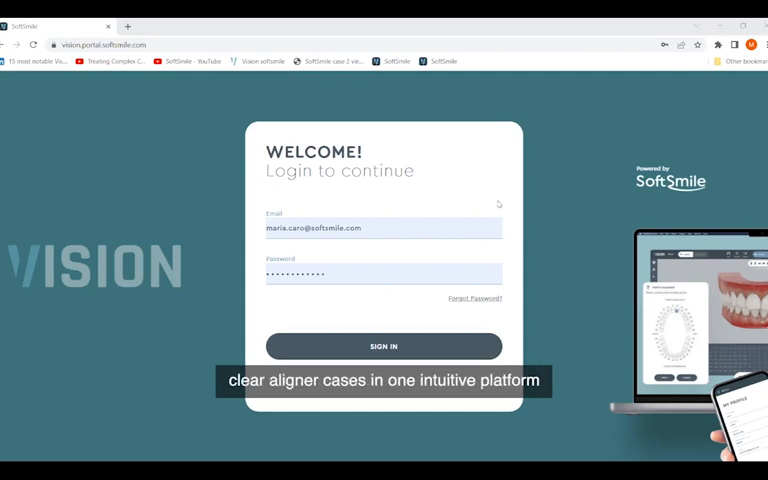
mouse_move(510, 200)
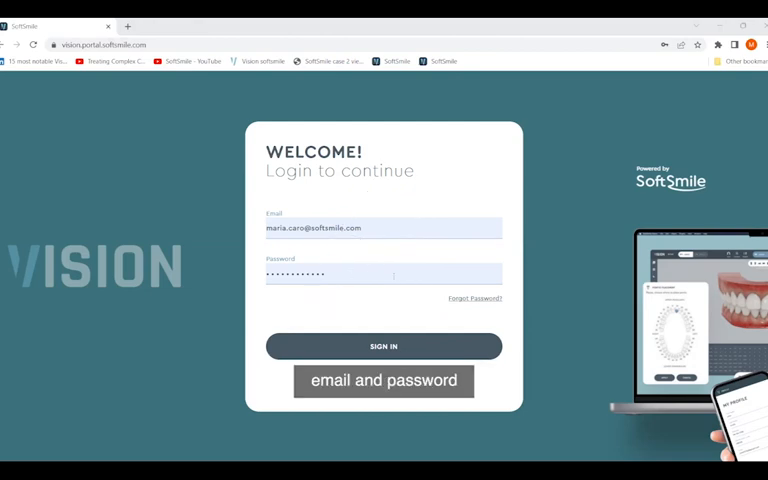
Step: Sign in to the SoftSmile Vision portal and wait for the patients list to load
click(383, 346)
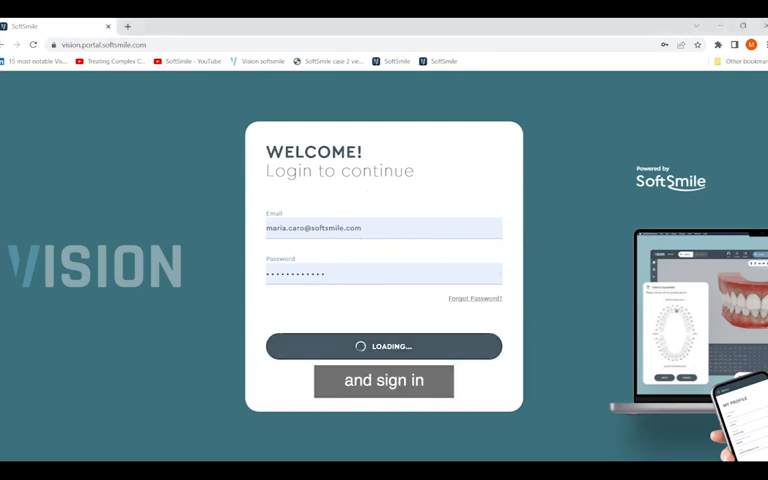
click(383, 380)
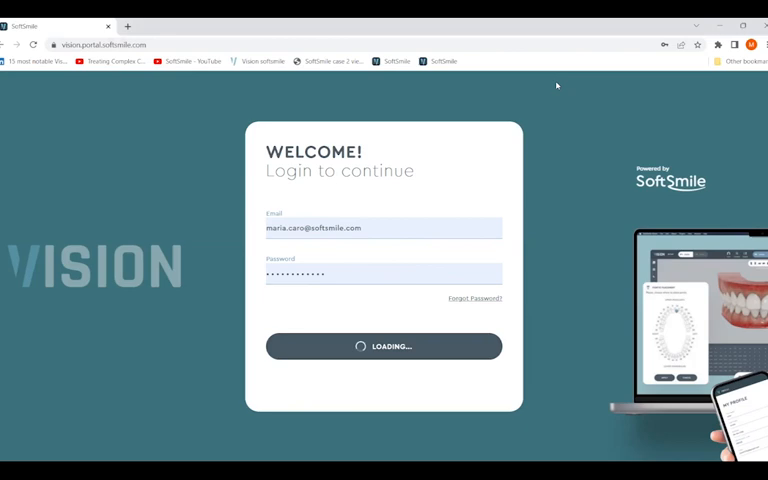
click(384, 346)
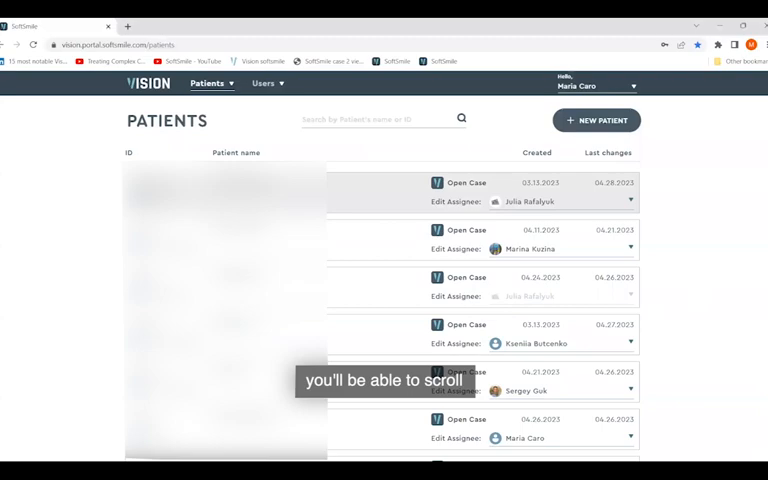
Step: Scroll through the patients list to see more cases with their creation and change dates
scroll(down, 3)
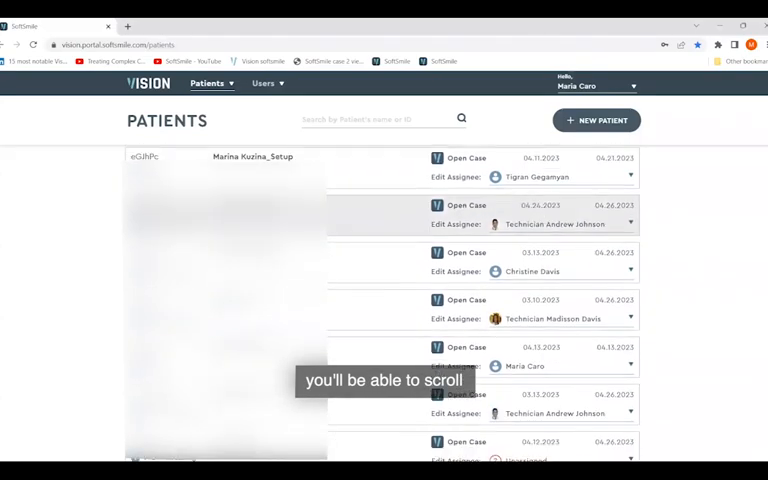
scroll(down, 3)
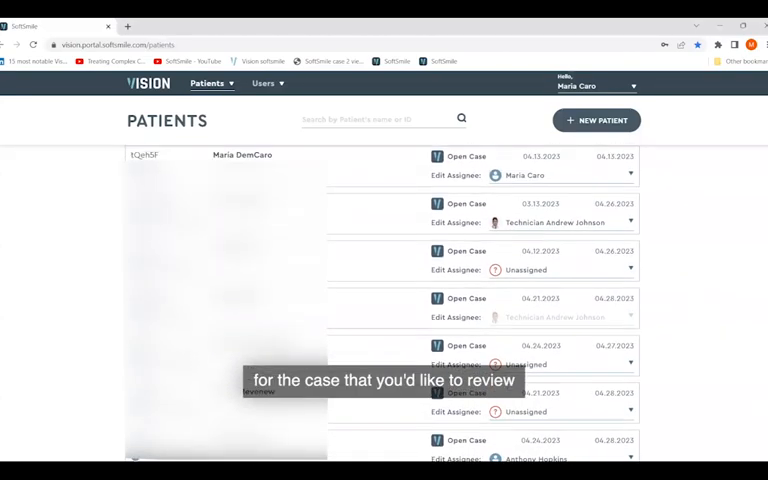
scroll(down, 3)
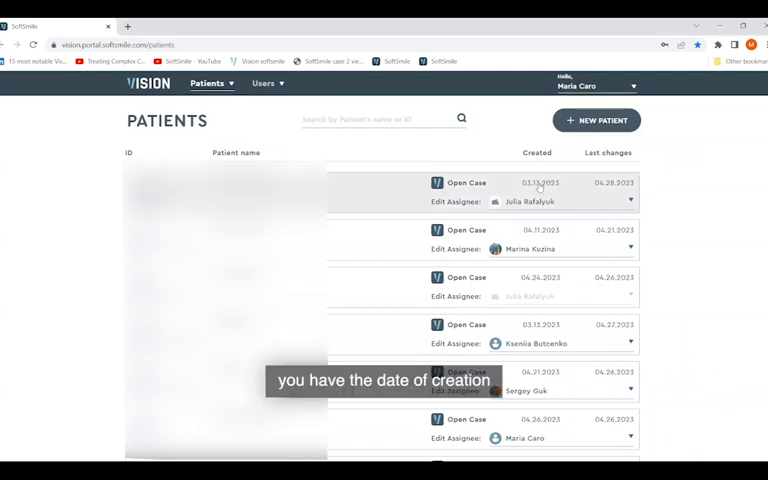
mouse_move(620, 192)
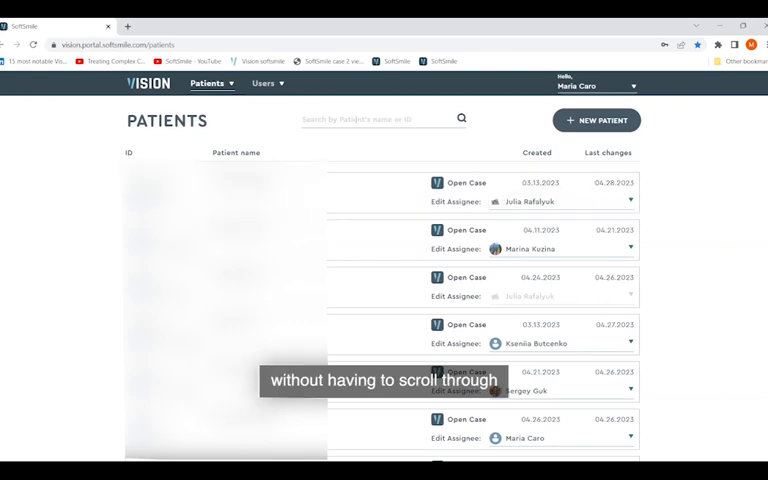
Step: Filter the patients list by searching for 'maria'
text(m)
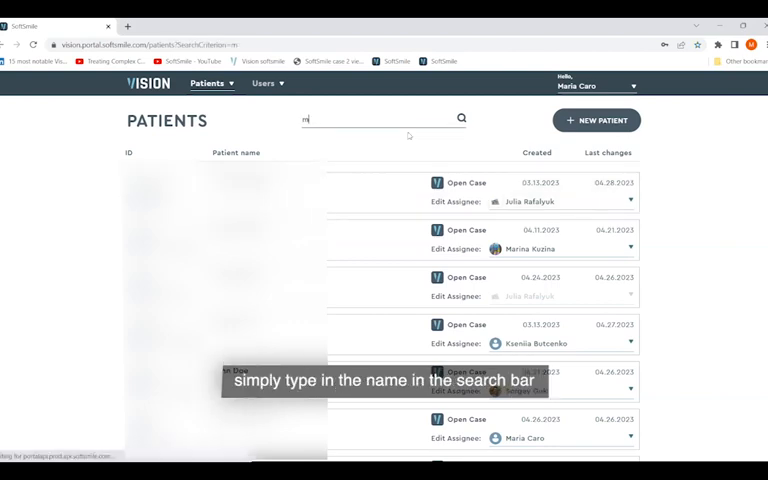
text(aria)
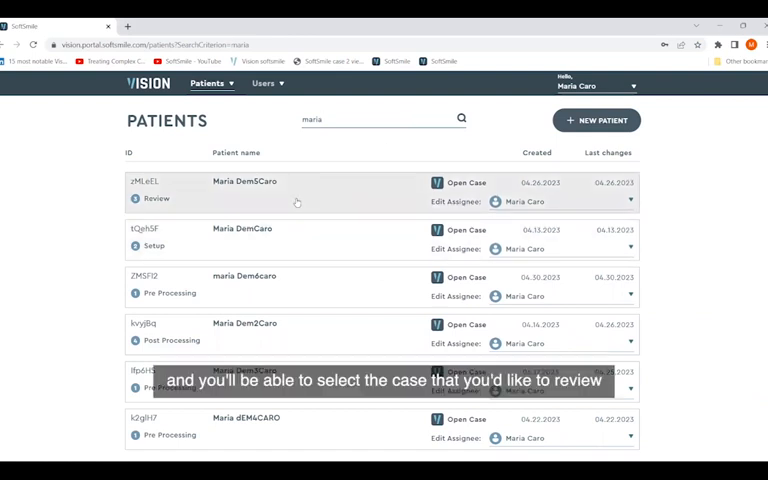
mouse_move(268, 280)
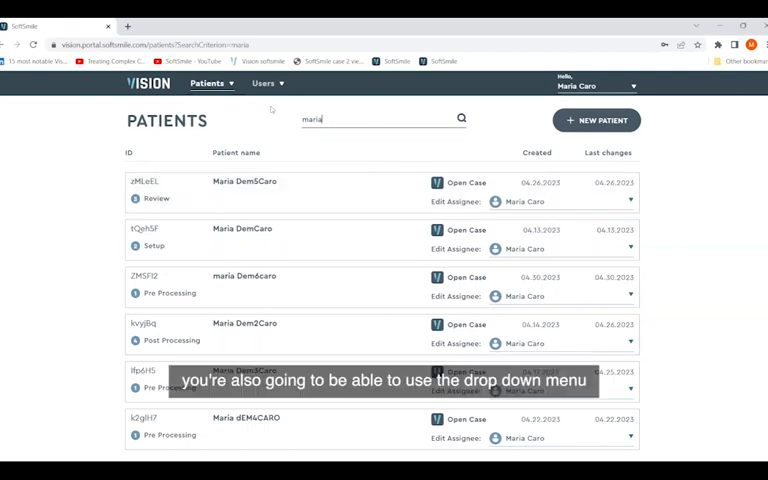
Step: Open the Patients dropdown and start a blank New Patient form
click(207, 84)
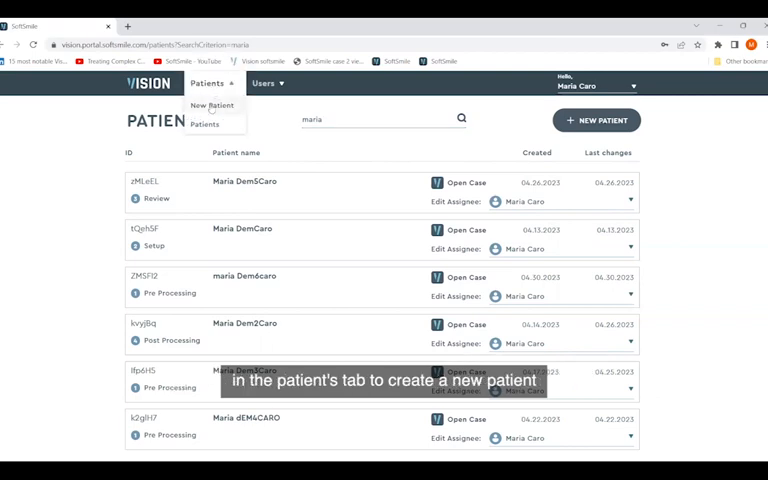
mouse_move(277, 147)
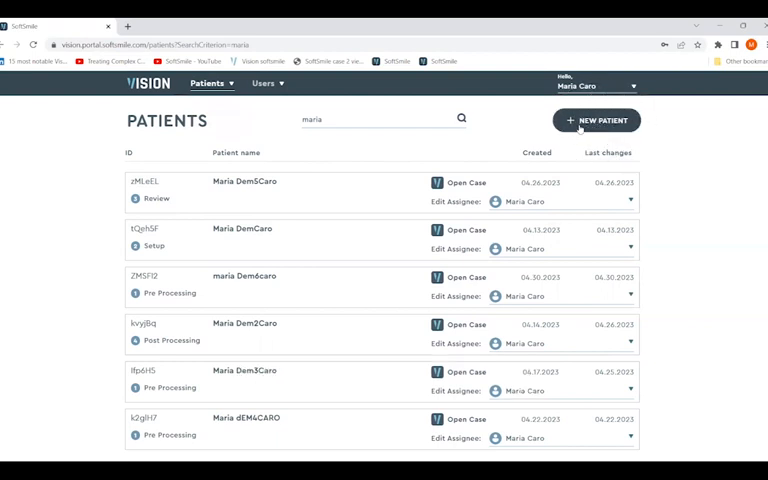
click(596, 120)
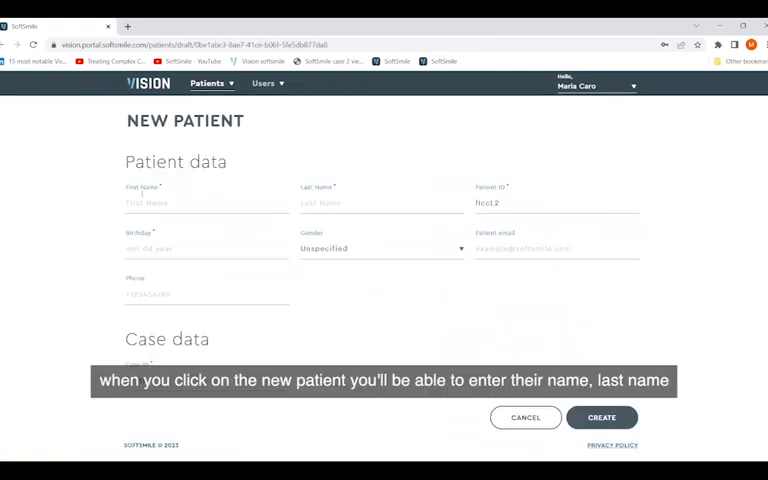
click(154, 202)
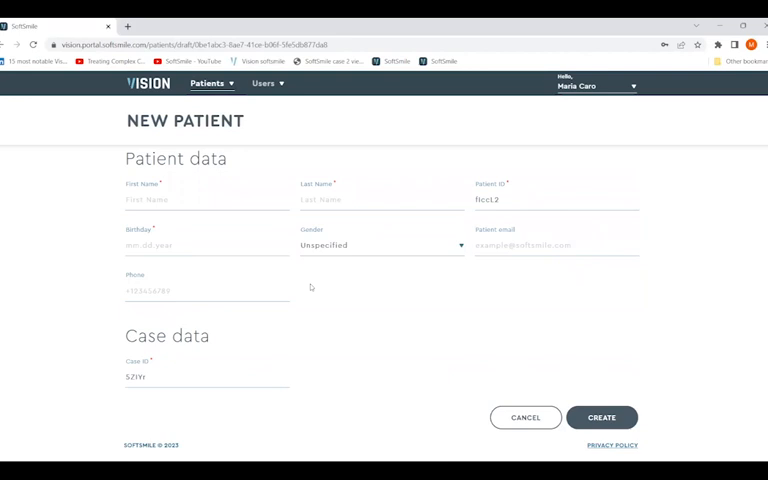
scroll(down, 3)
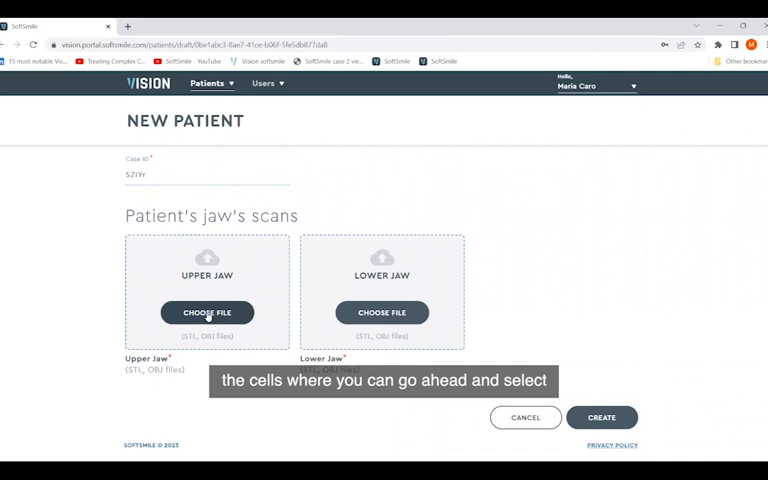
Step: Attach 106161690_shell_occlusion_u.stl as the patient's upper jaw scan
click(207, 312)
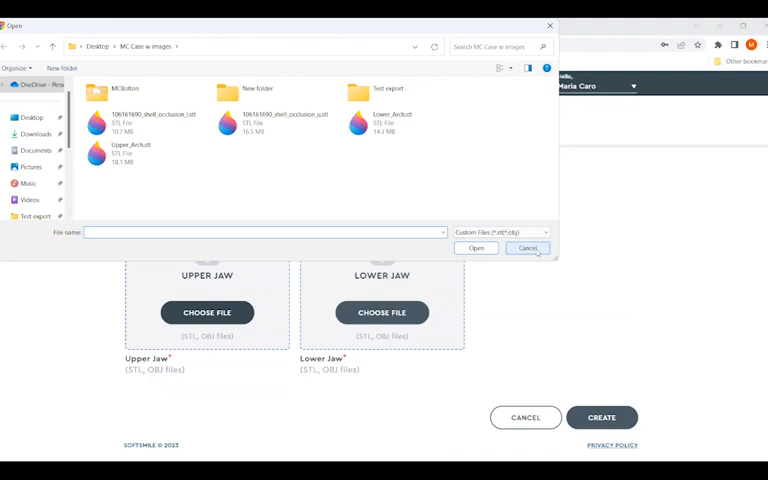
click(270, 120)
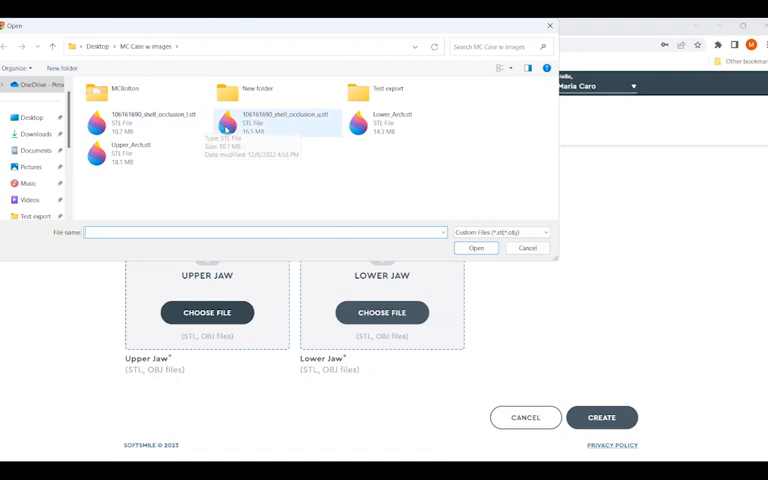
click(255, 120)
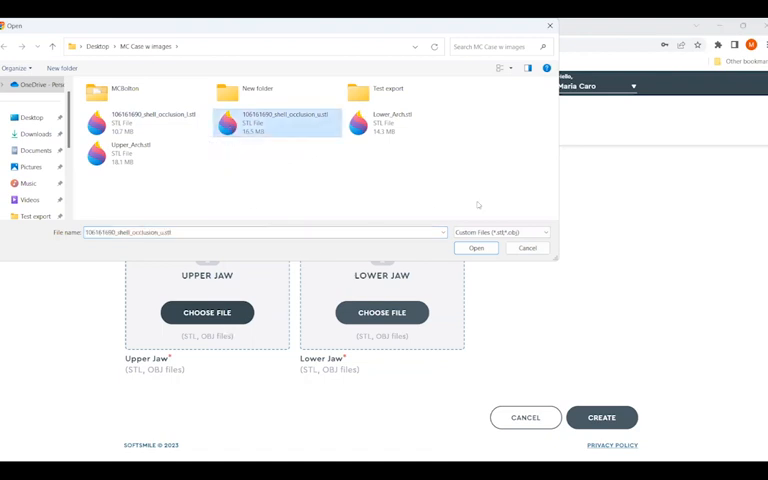
click(476, 248)
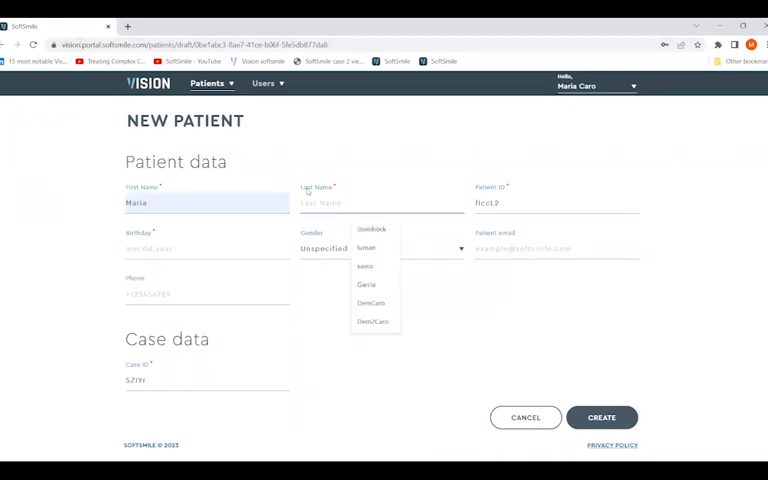
Step: Type 'De' and 'Caro' to finish the new patient's last name
text(Dem7)
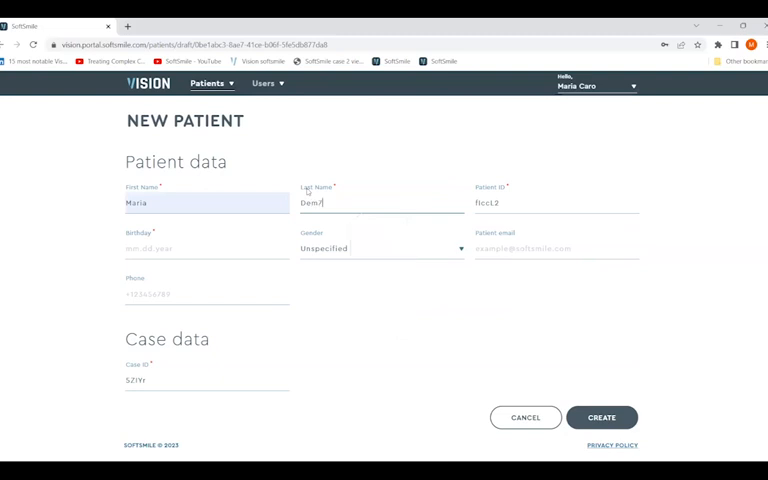
text(Caro)
click(207, 248)
text(04.21.2023)
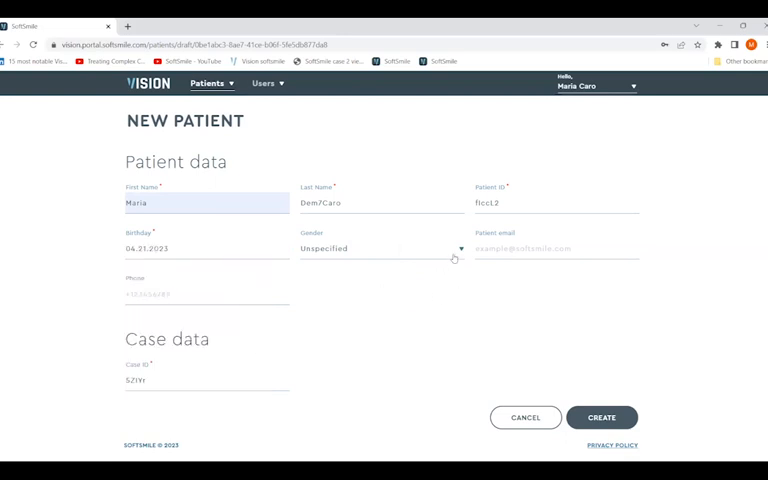
mouse_move(561, 235)
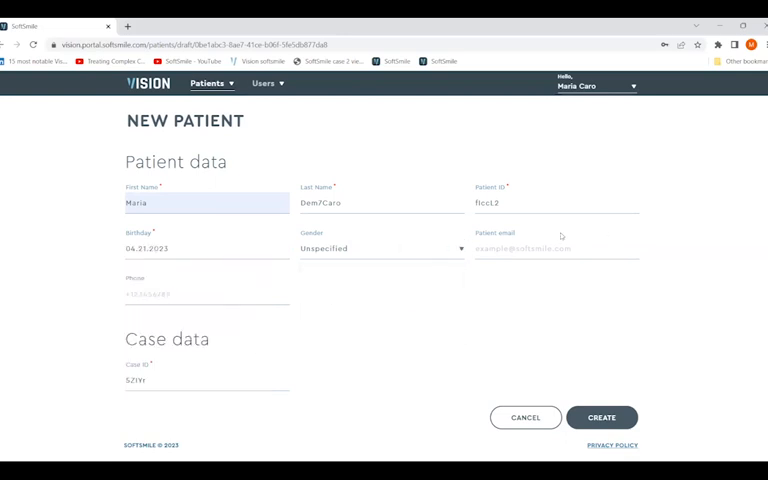
Step: Scroll down to Intraoral photos and choose a file for the Front Side image
scroll(down, 3)
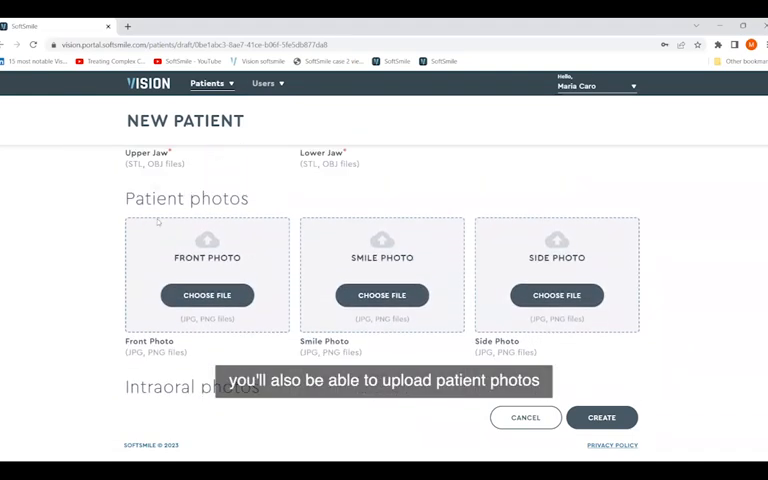
mouse_move(212, 238)
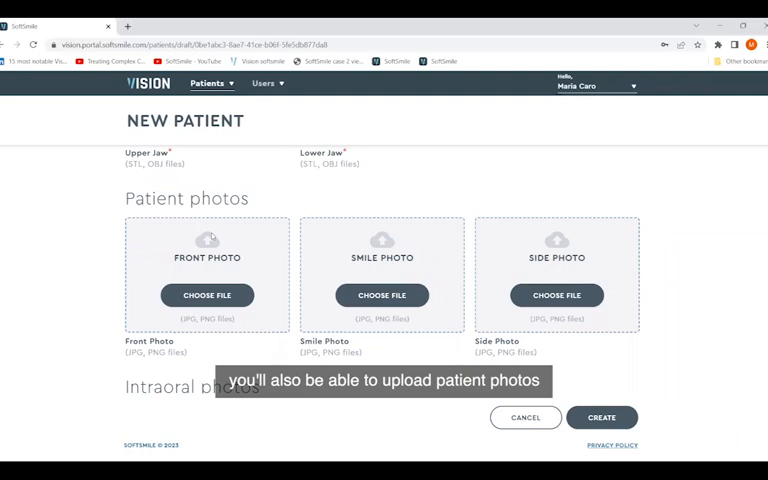
scroll(down, 3)
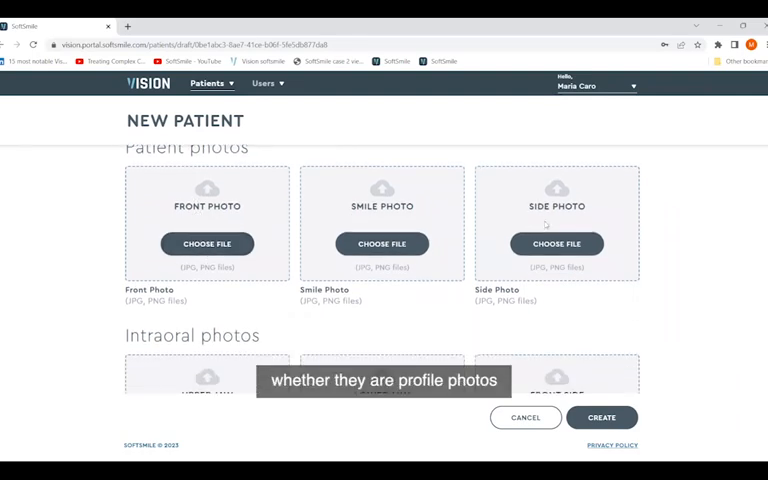
scroll(down, 3)
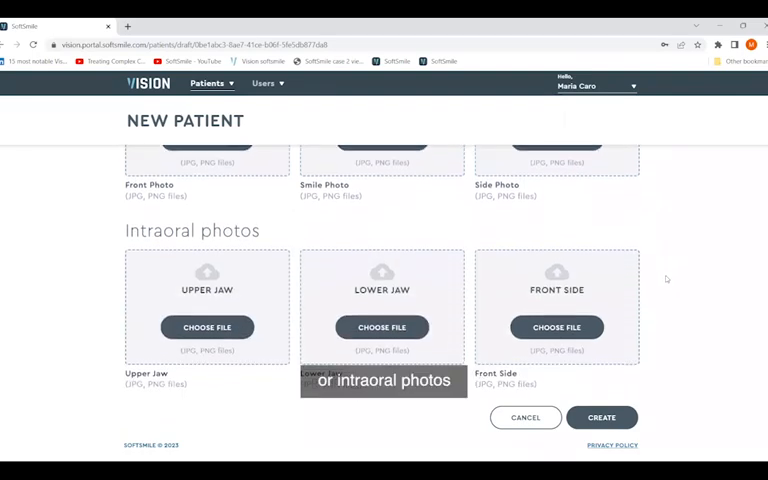
scroll(down, 3)
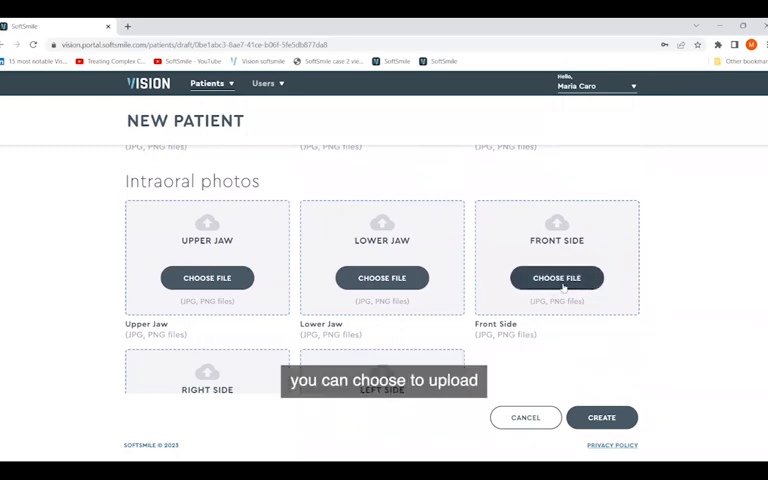
click(556, 277)
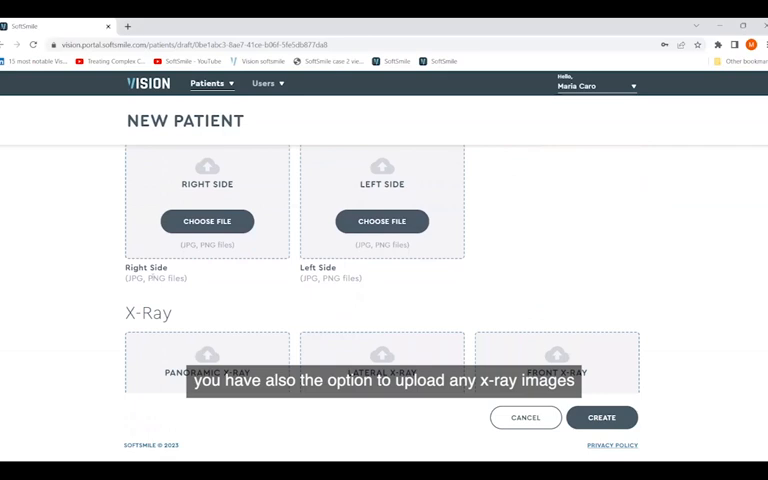
Step: Upload IMG_2249cbct.PNG as the panoramic X-ray image
scroll(down, 3)
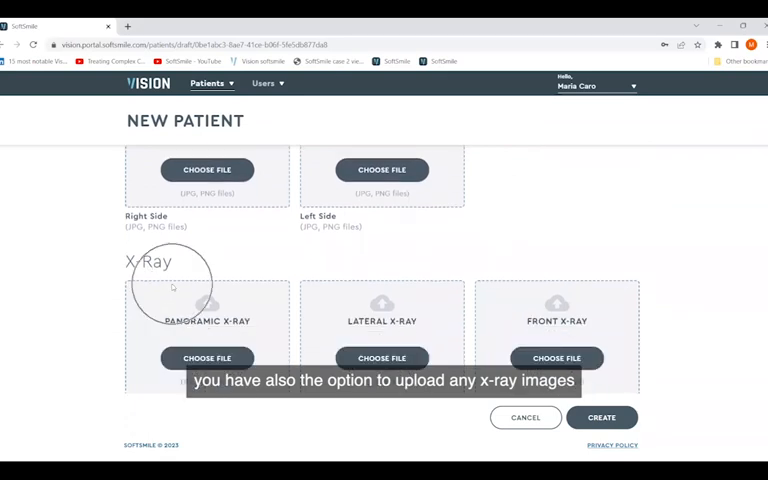
scroll(down, 3)
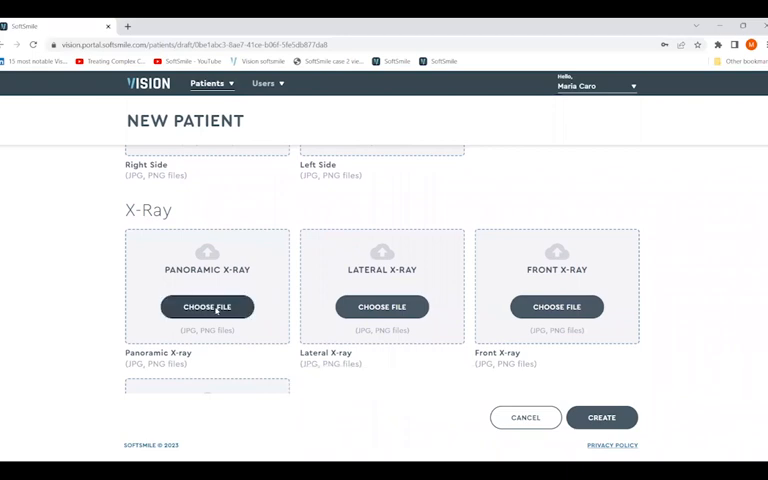
click(207, 306)
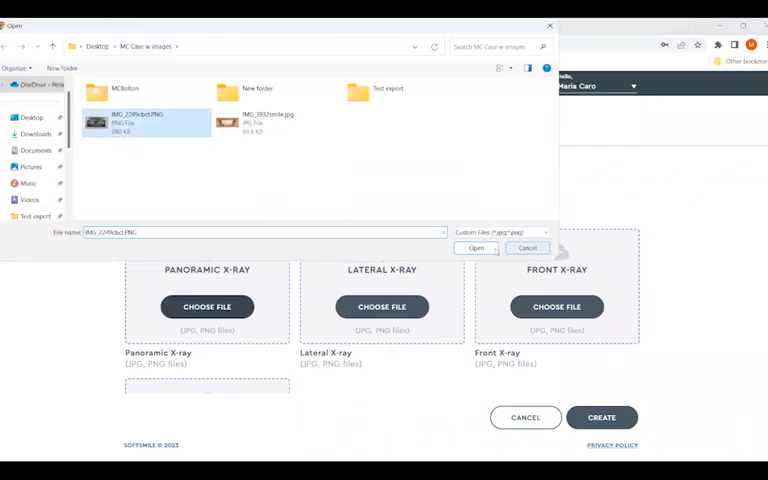
click(475, 247)
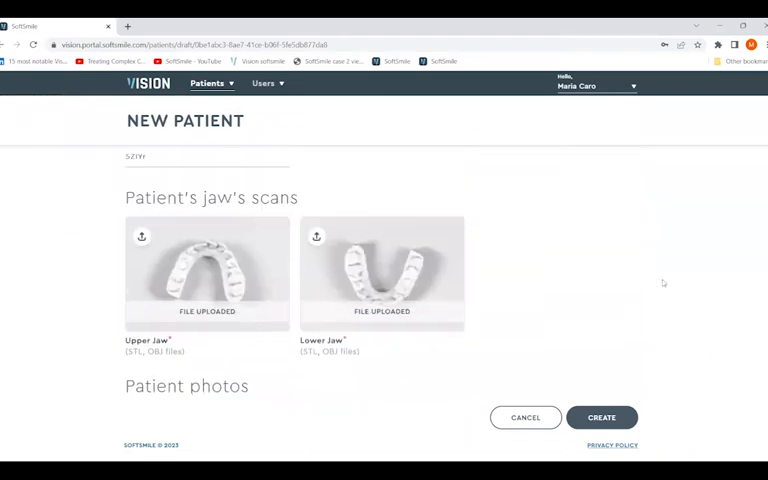
Step: Scroll to the bottom of the form and create the new patient
scroll(down, 3)
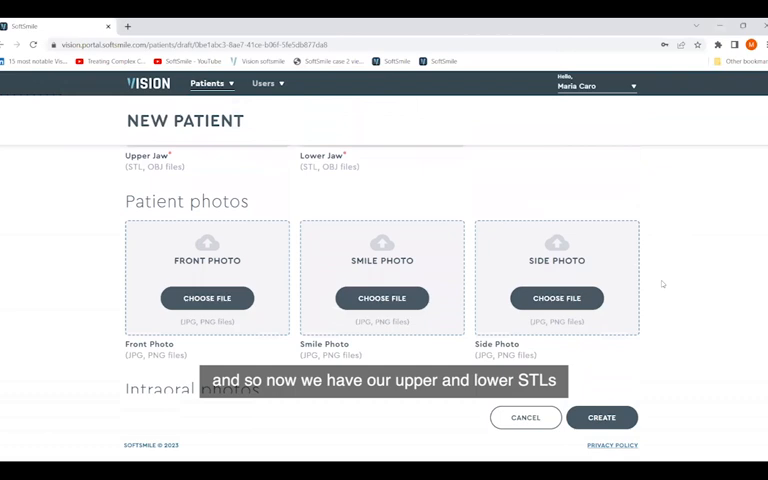
scroll(down, 3)
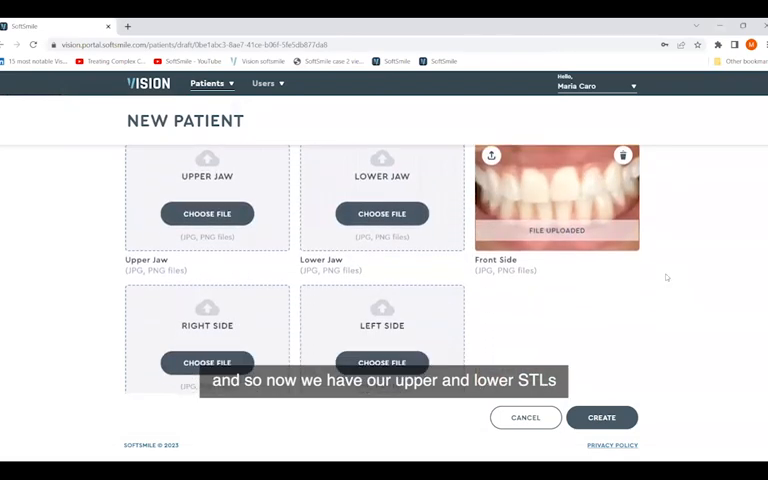
scroll(down, 3)
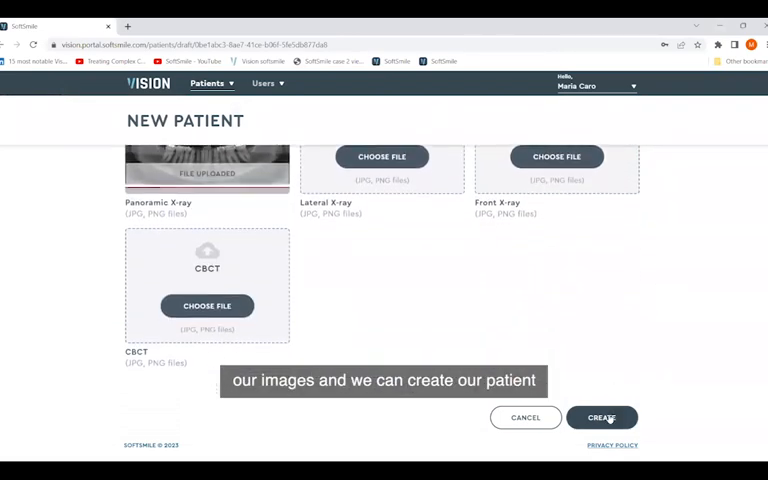
click(602, 418)
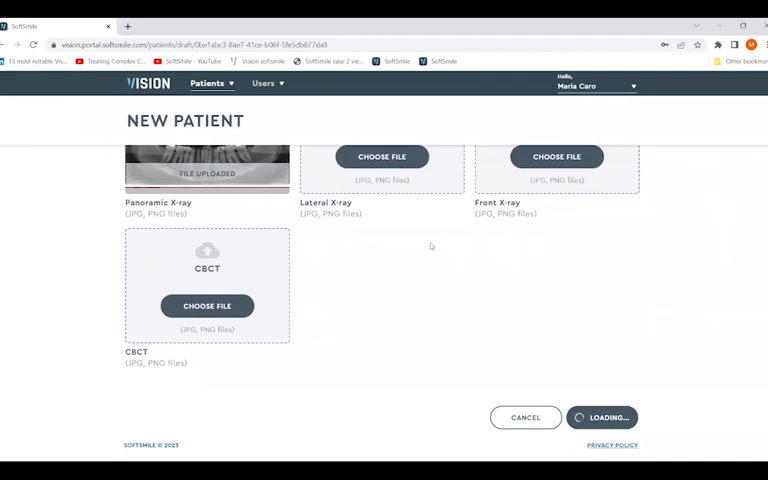
click(601, 417)
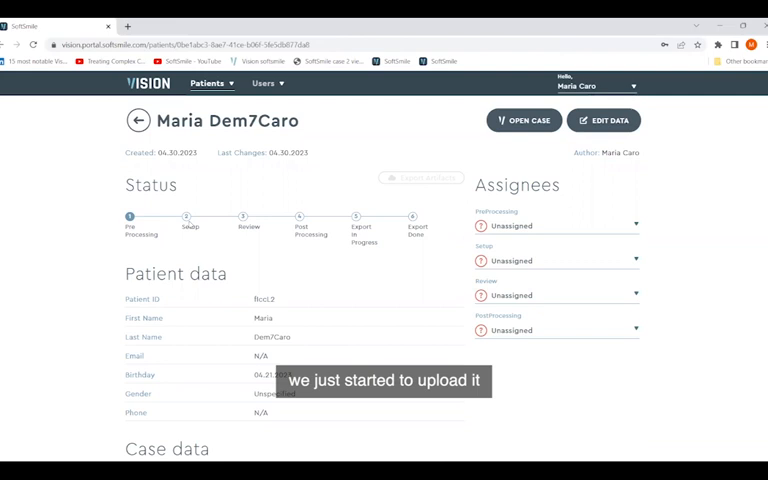
scroll(down, 3)
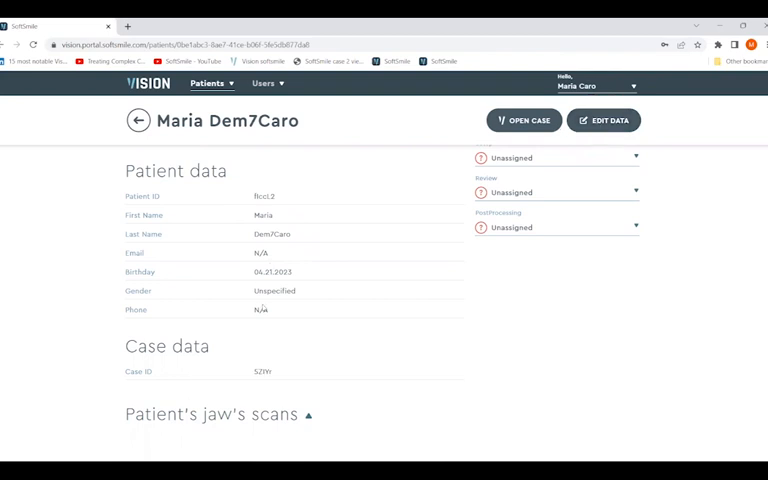
scroll(down, 3)
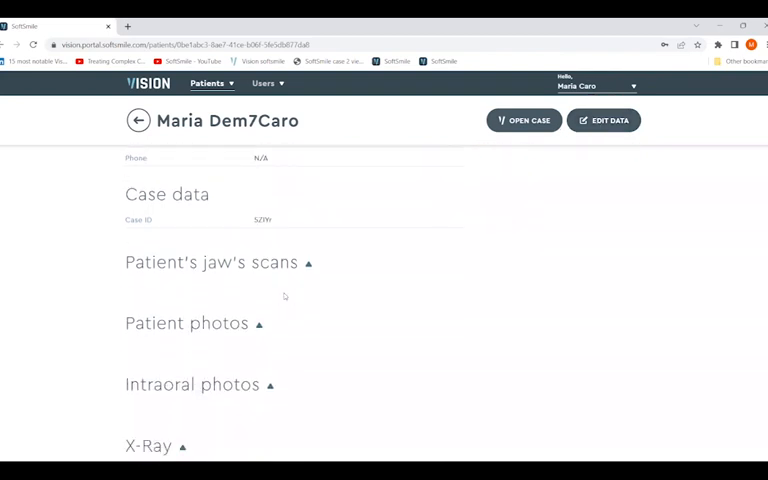
click(210, 262)
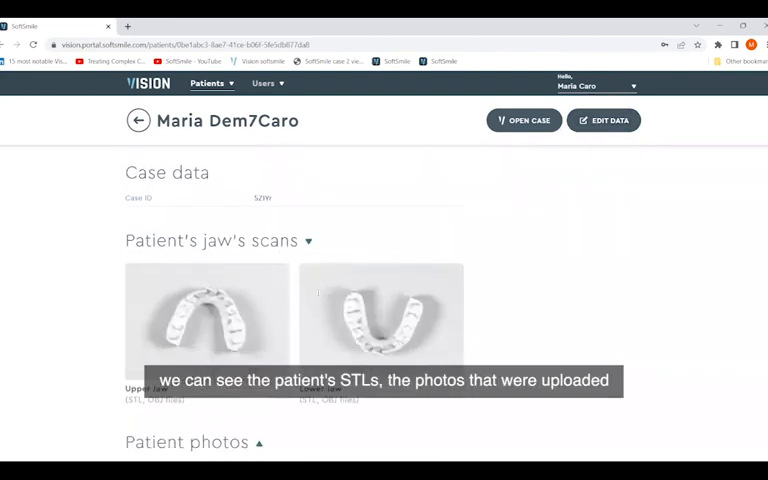
scroll(down, 3)
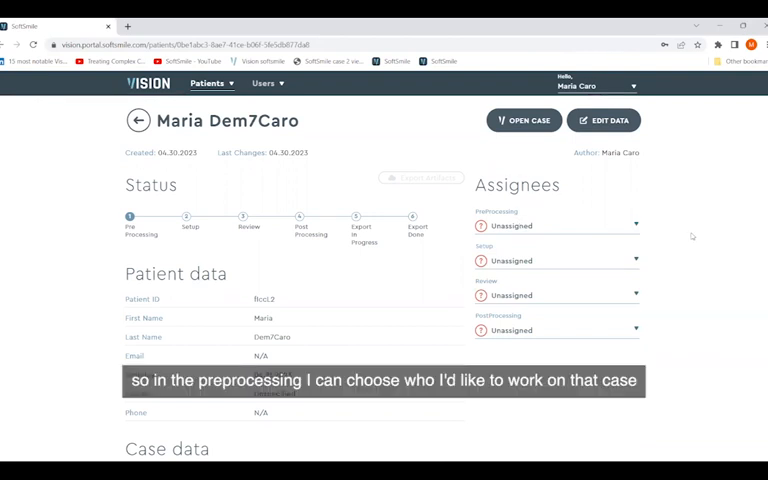
click(558, 225)
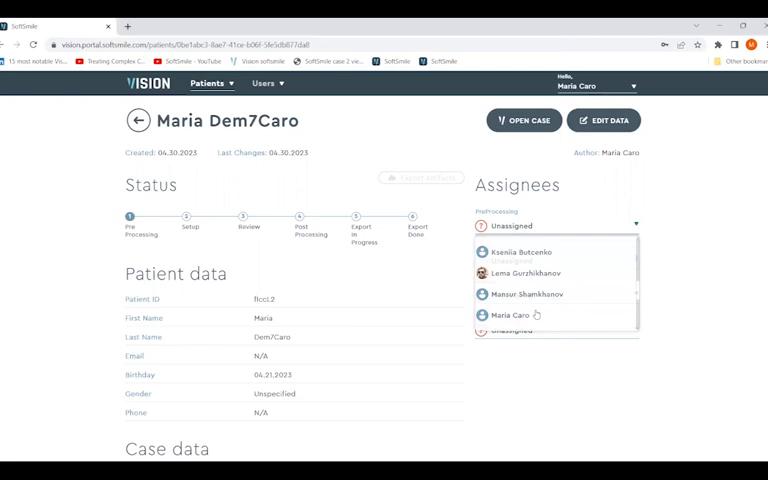
click(515, 314)
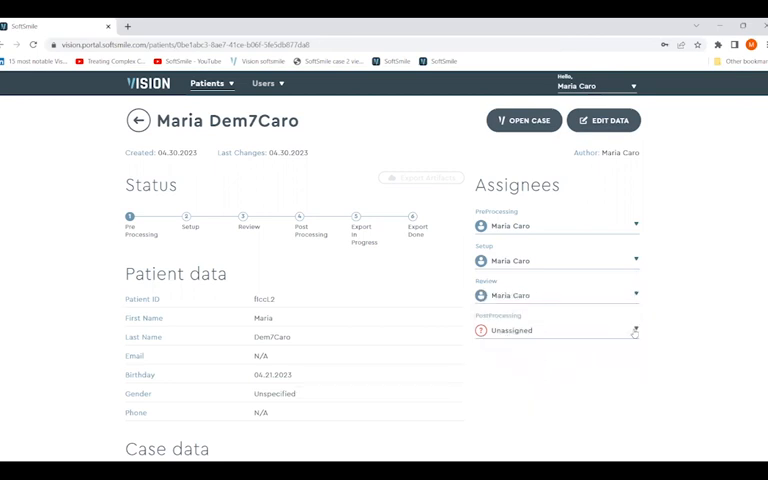
click(558, 330)
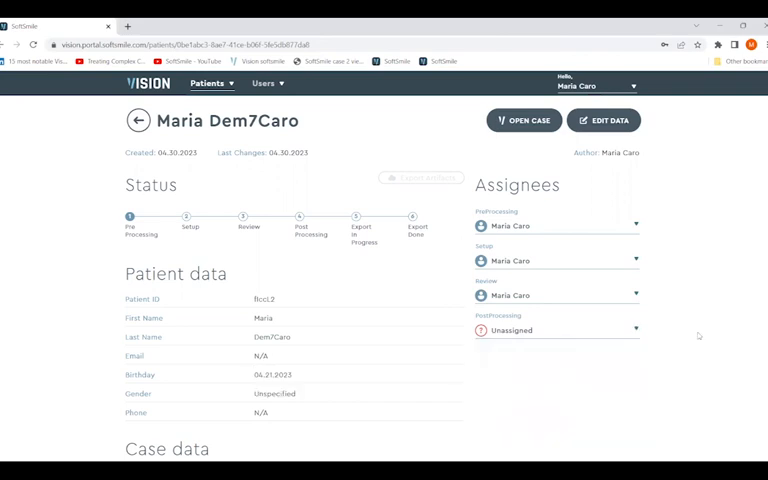
scroll(down, 3)
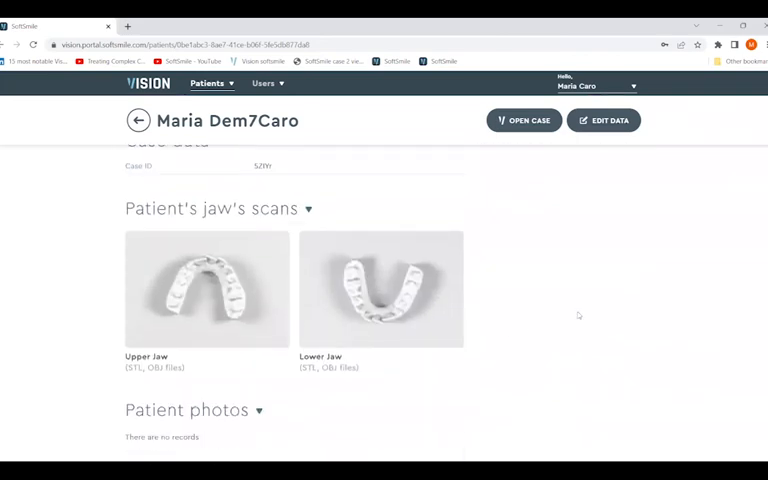
scroll(down, 3)
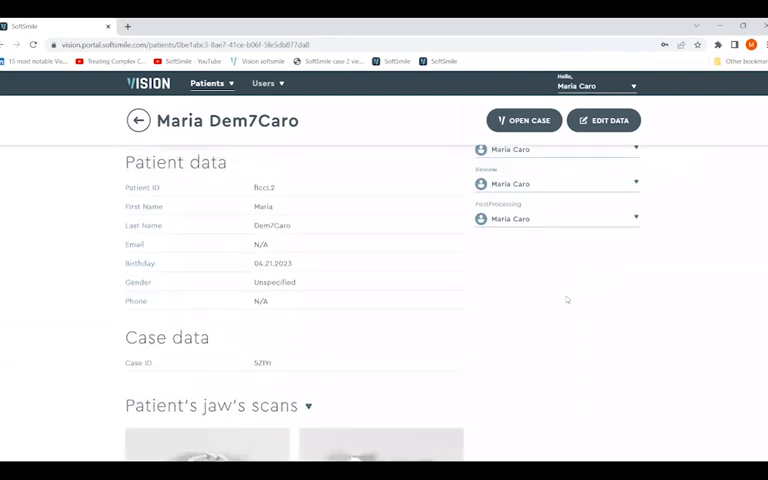
click(523, 120)
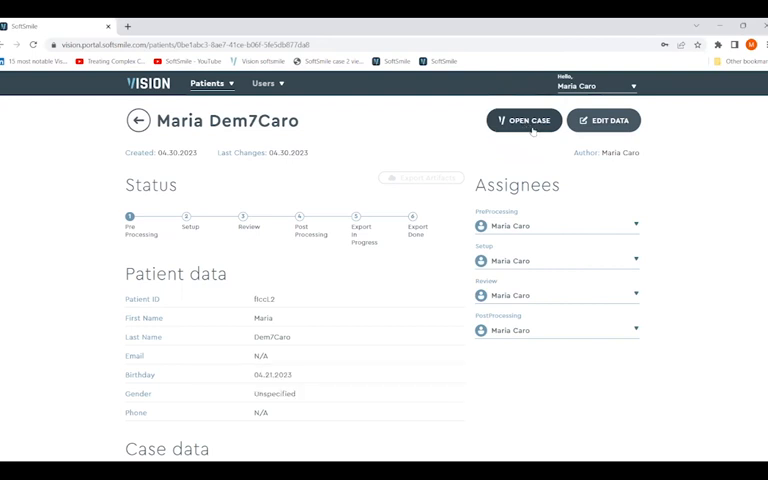
Step: Open Maria Dem7Caro's case and let the browser launch Vision.exe
click(524, 120)
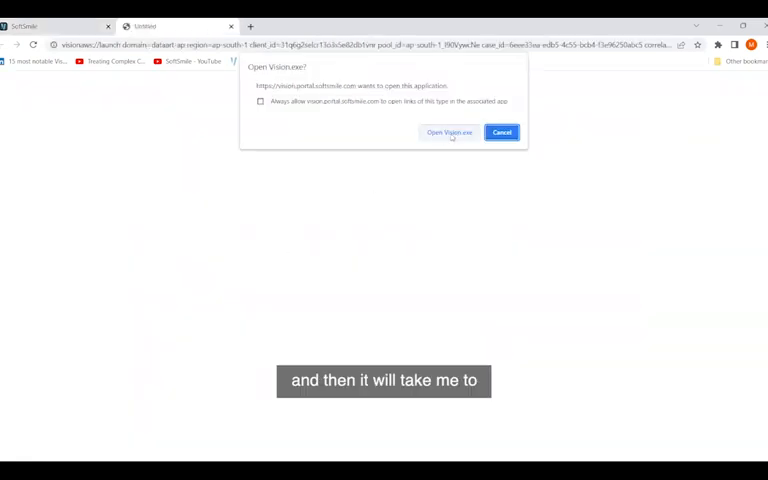
click(449, 132)
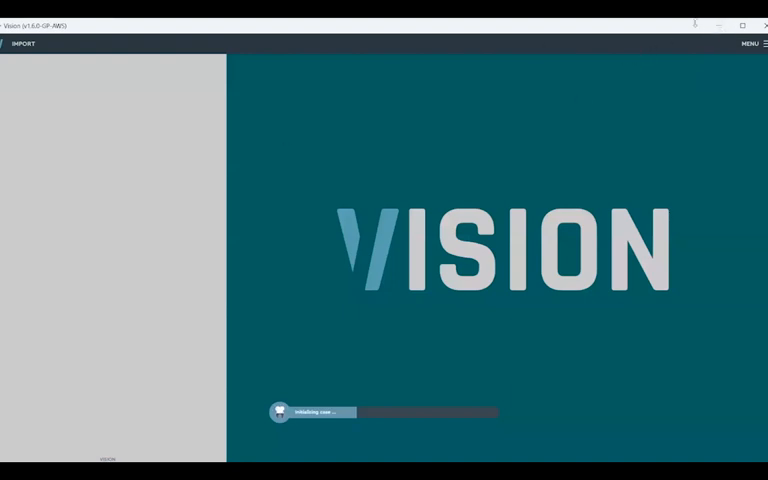
mouse_move(698, 36)
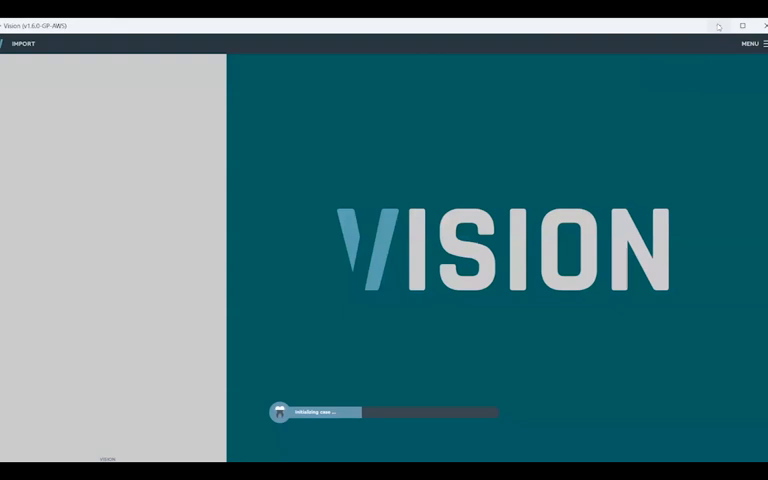
mouse_move(715, 22)
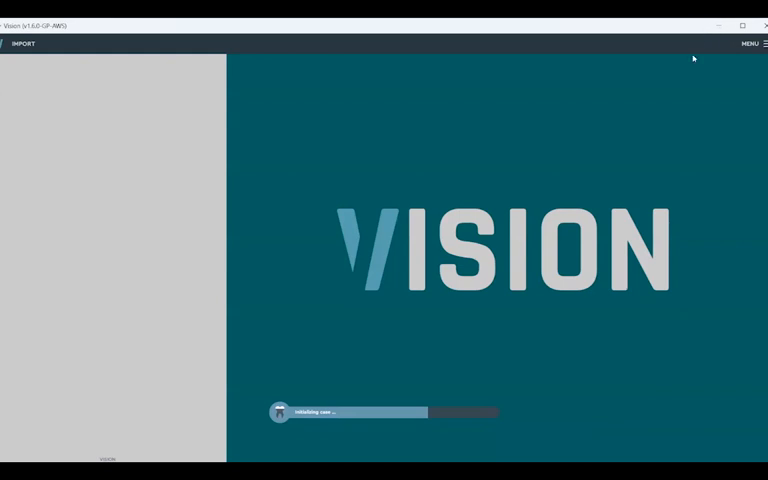
mouse_move(713, 33)
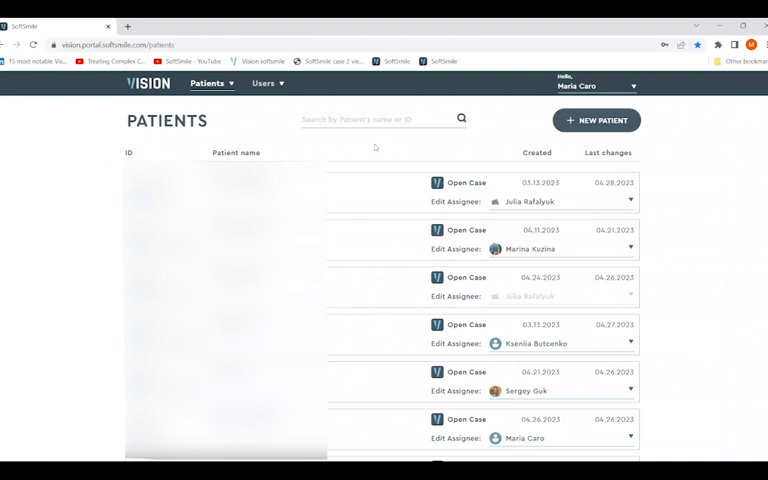
mouse_move(235, 128)
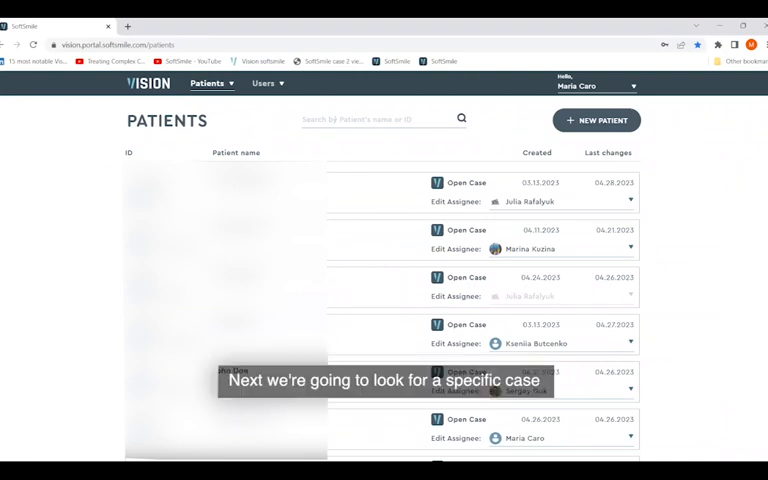
Step: Filter the patients list by typing 'mar' to find Maria's cases
text(maria)
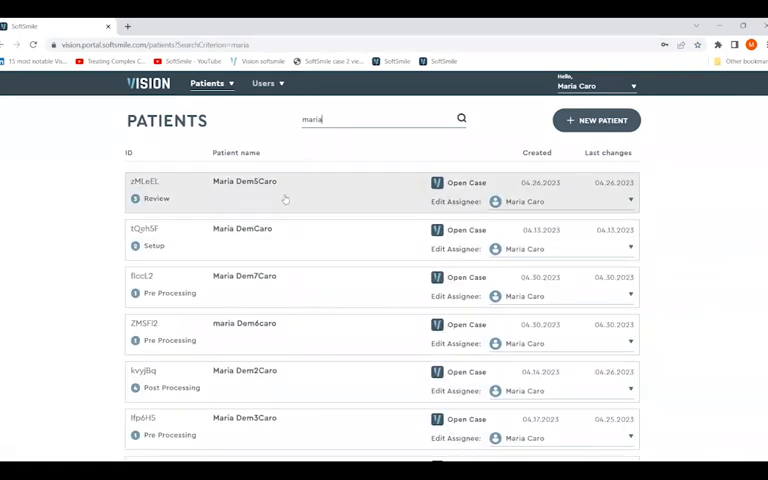
mouse_move(318, 200)
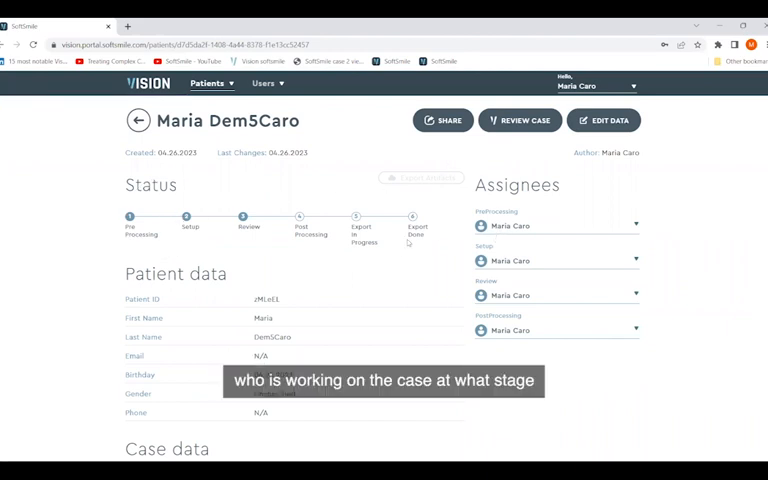
scroll(down, 3)
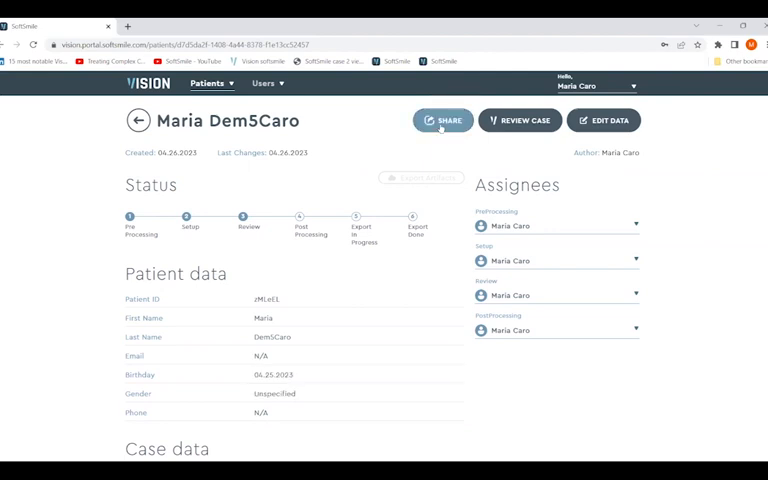
click(442, 120)
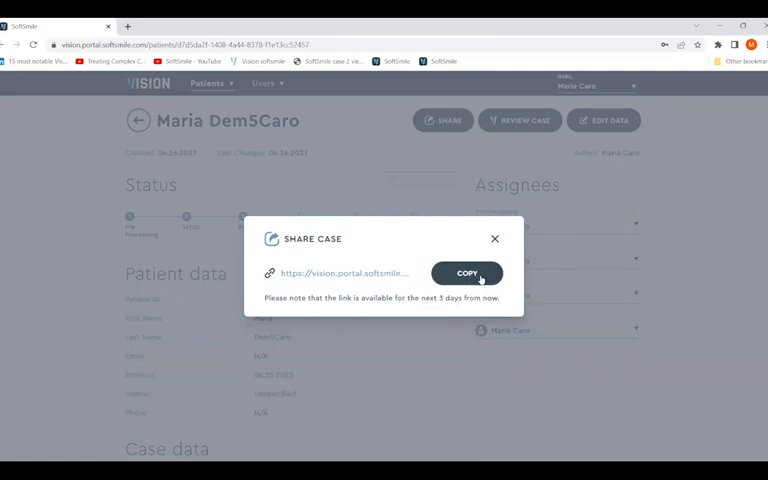
click(466, 273)
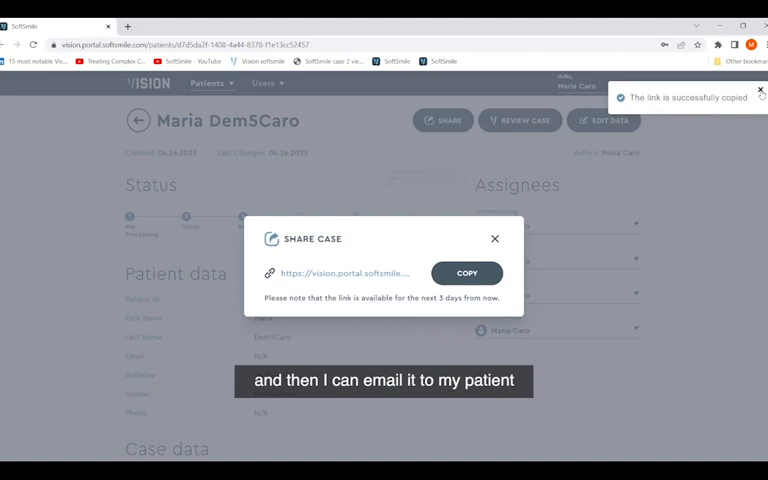
click(494, 238)
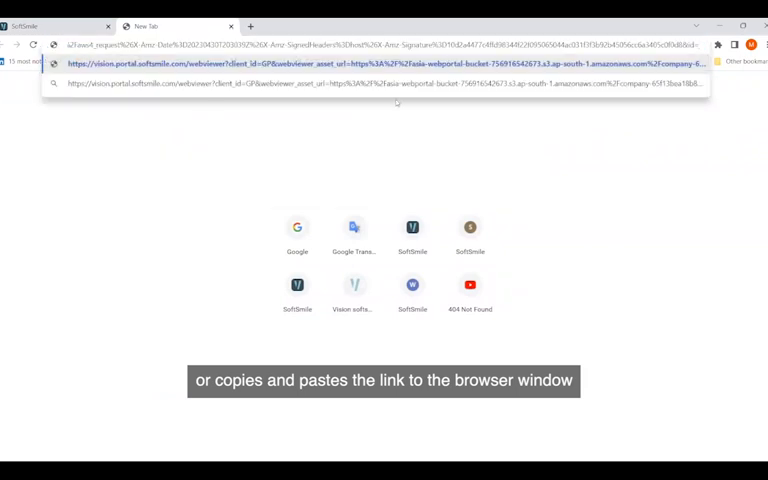
Step: Load the pasted share link to show the 3D dental model in Web Viewer
key(Enter)
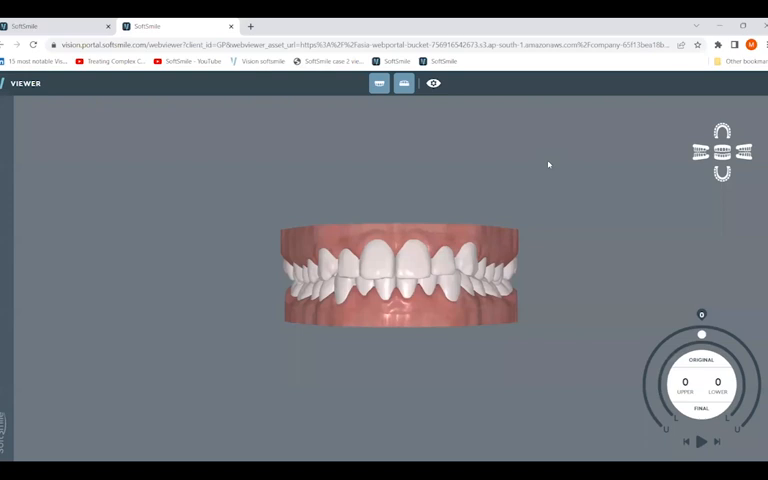
mouse_move(605, 193)
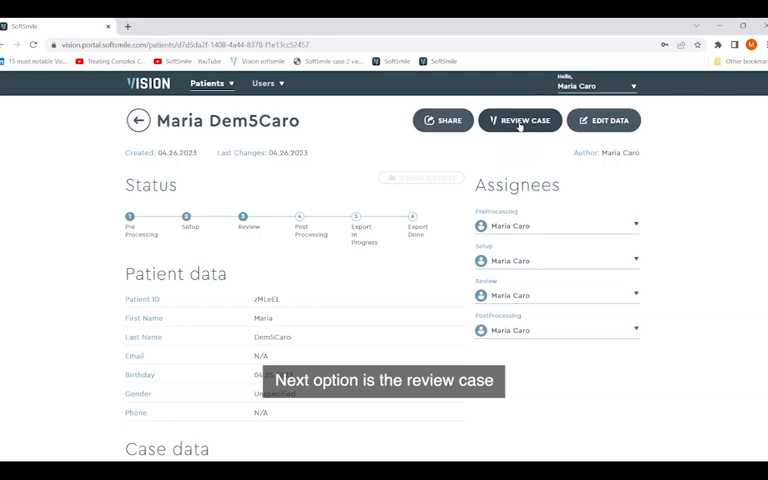
Step: Open the Review Case dialog on Maria Dem5Caro's case page
click(519, 120)
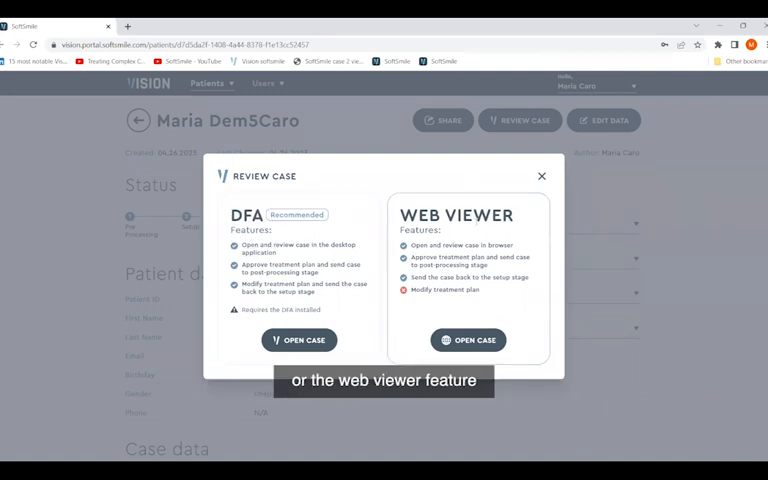
mouse_move(356, 190)
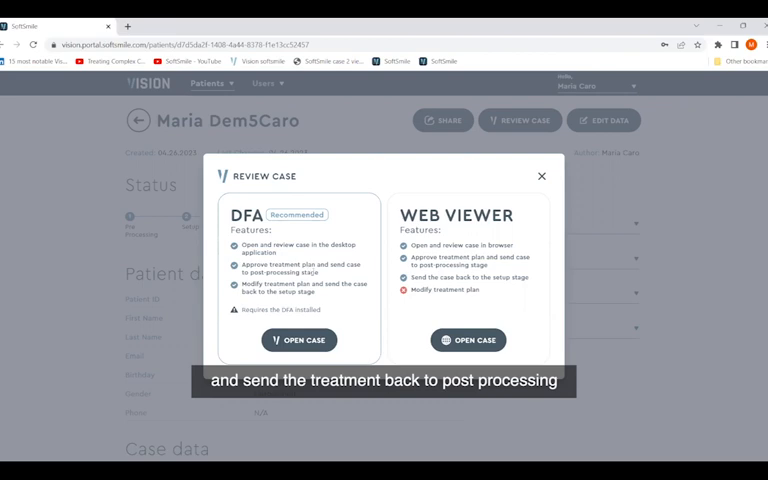
mouse_move(320, 293)
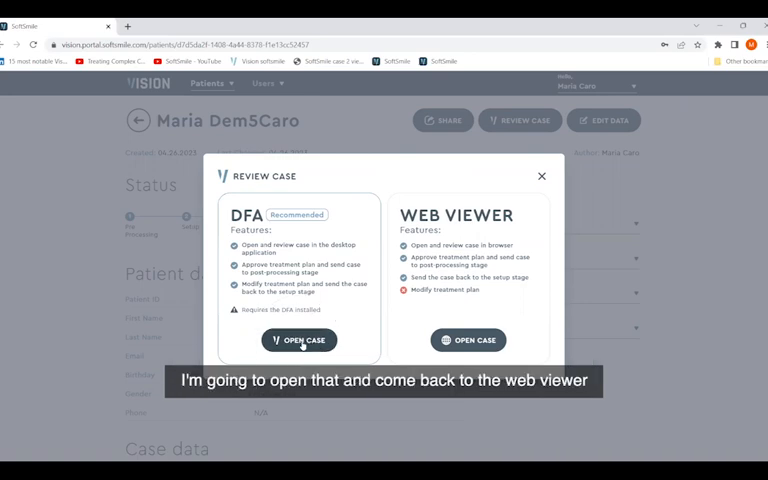
Step: Launch Maria Dem5Caro's case in the VisionDFA desktop app
click(300, 340)
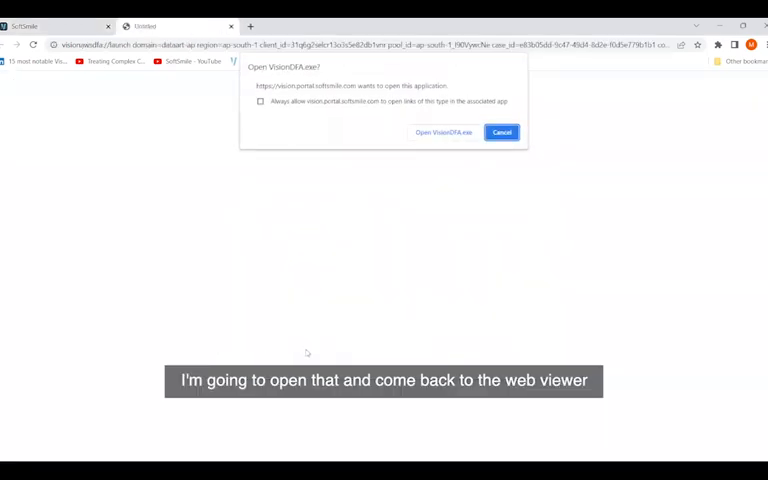
click(501, 132)
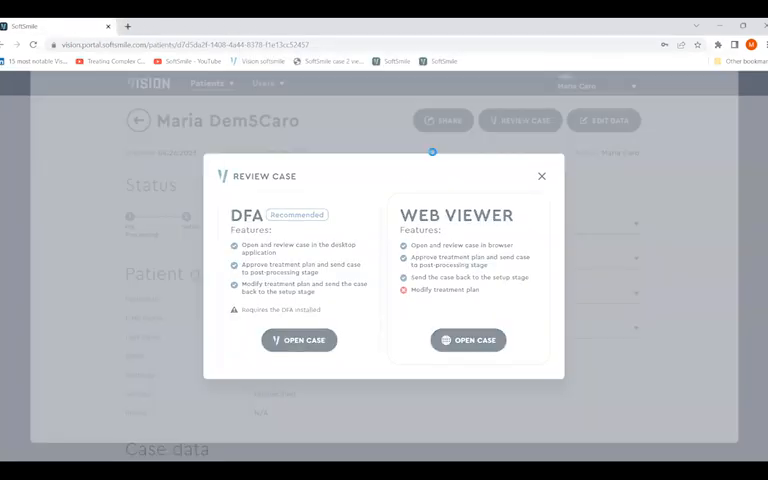
click(300, 340)
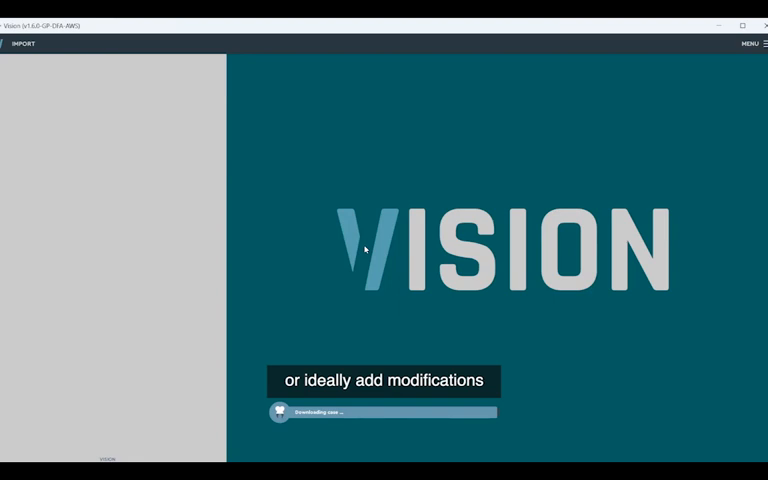
mouse_move(362, 258)
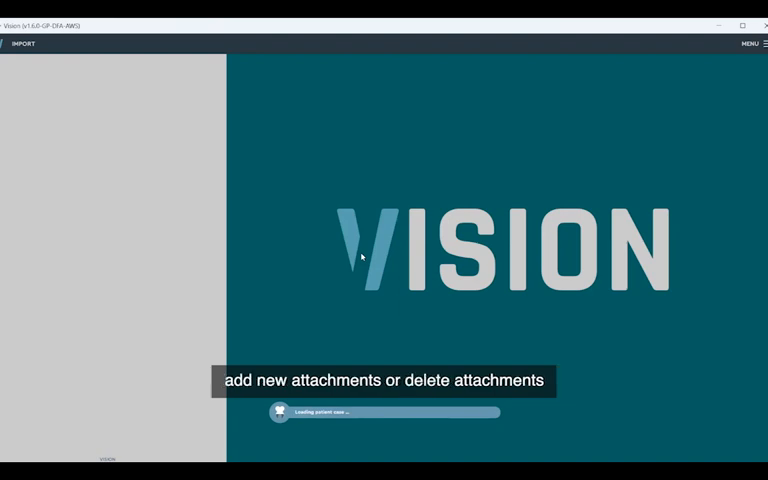
mouse_move(313, 236)
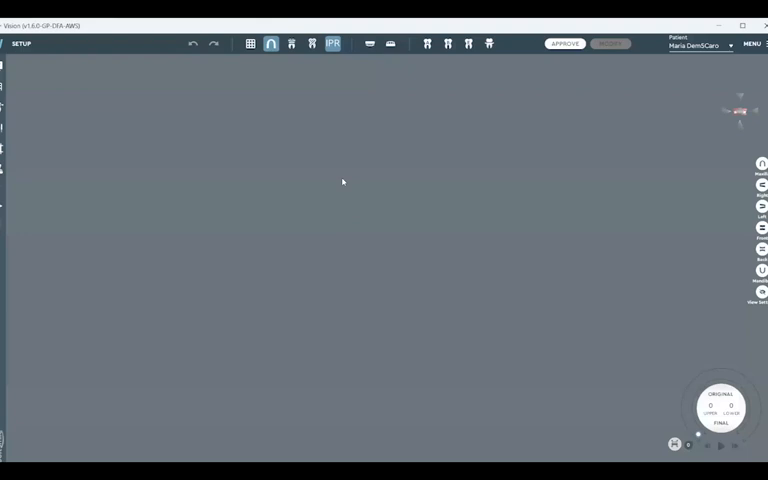
mouse_move(325, 207)
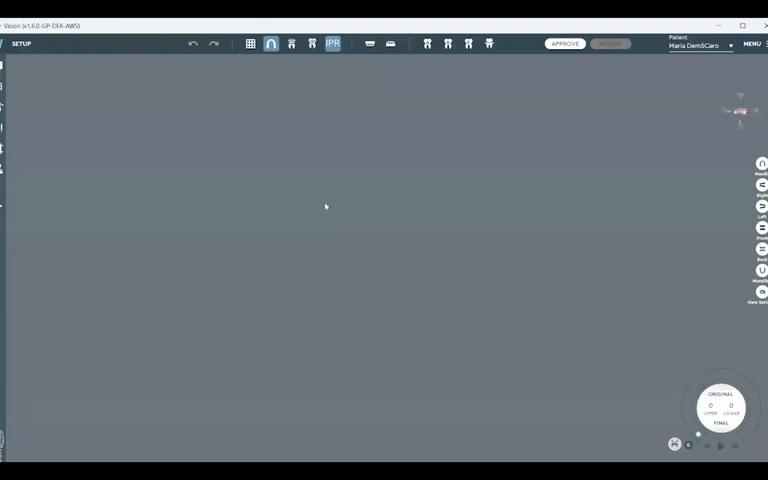
mouse_move(331, 188)
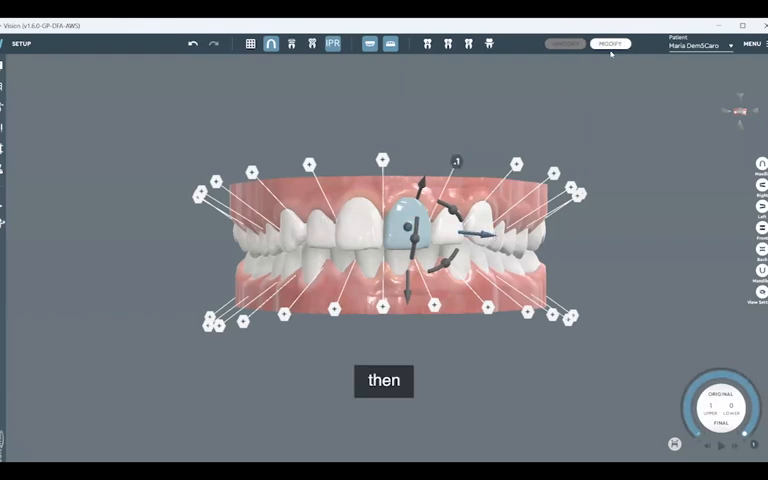
Step: Write the modification note 'md' in the Notes box and close it
click(610, 46)
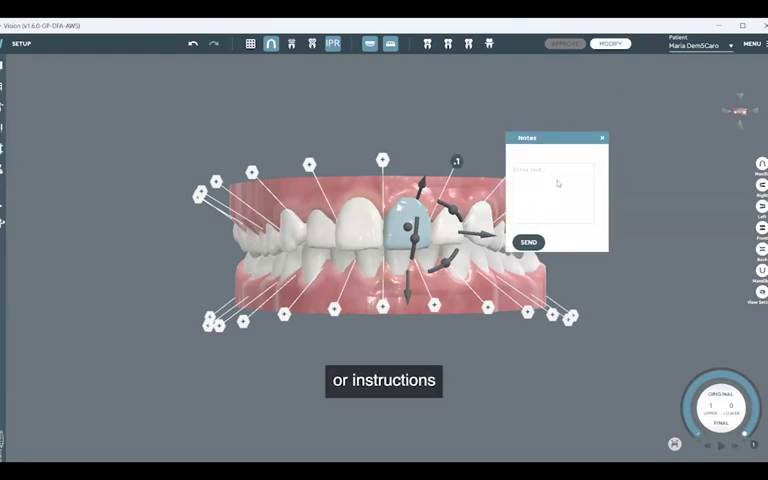
text(md)
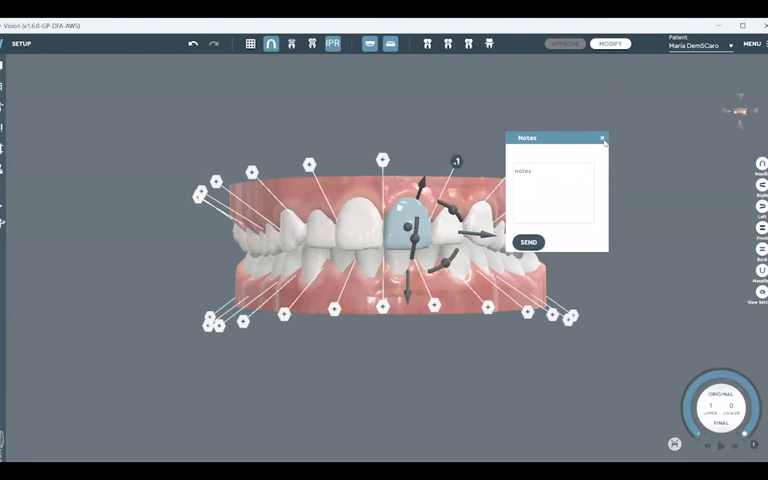
click(601, 137)
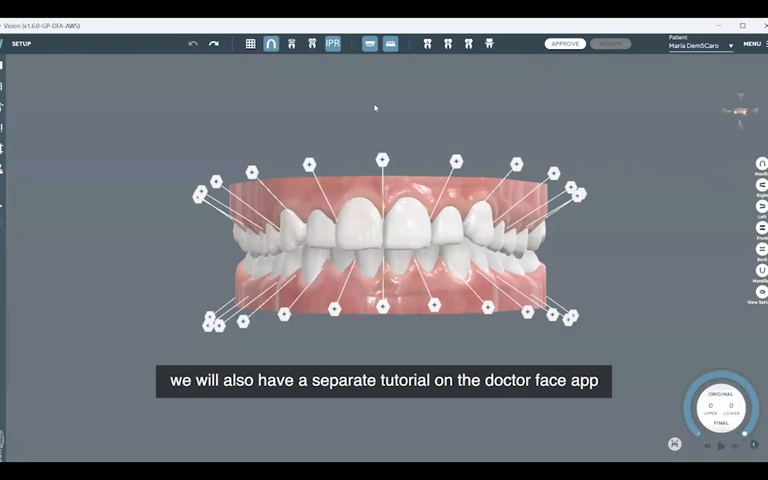
mouse_move(379, 88)
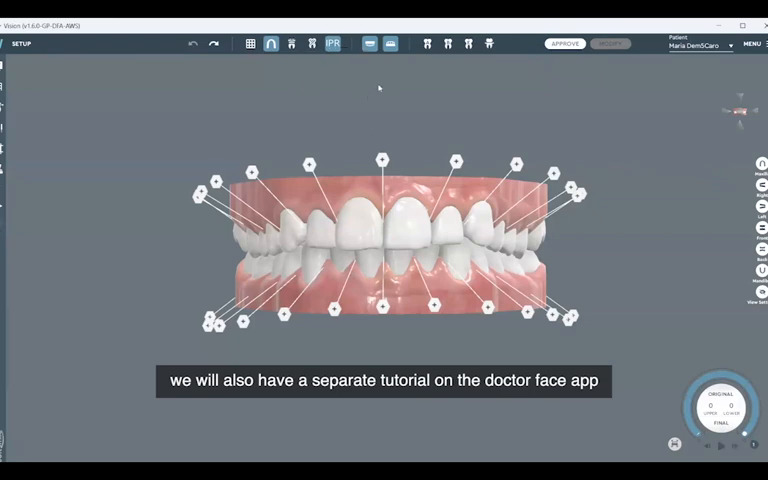
mouse_move(399, 123)
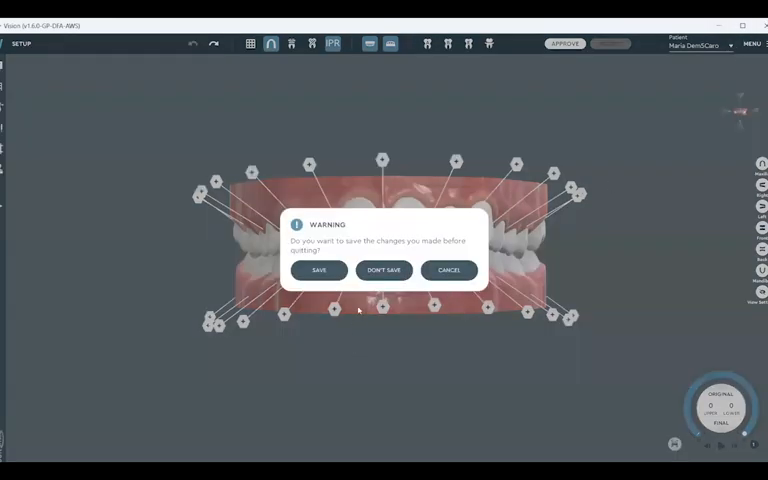
Step: Quit DFA without saving, close the Review Case dialog, and return to patients
click(382, 270)
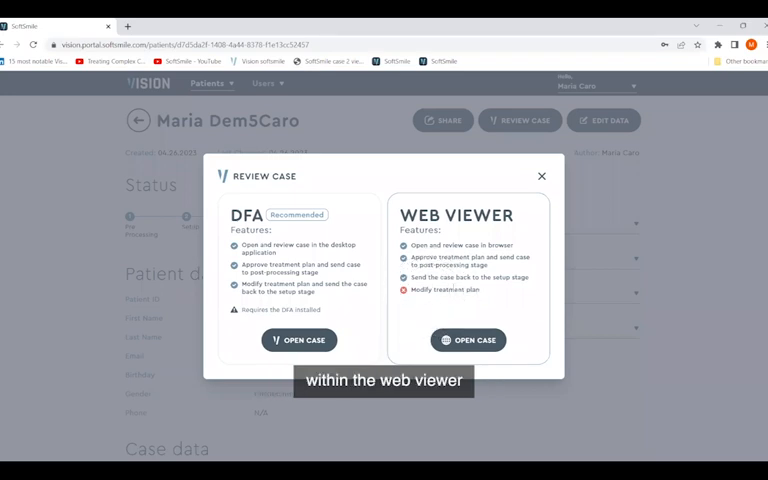
click(467, 340)
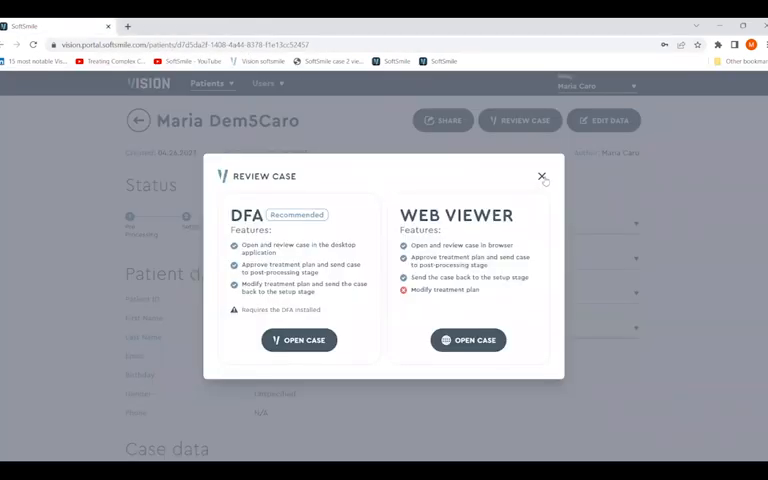
click(541, 177)
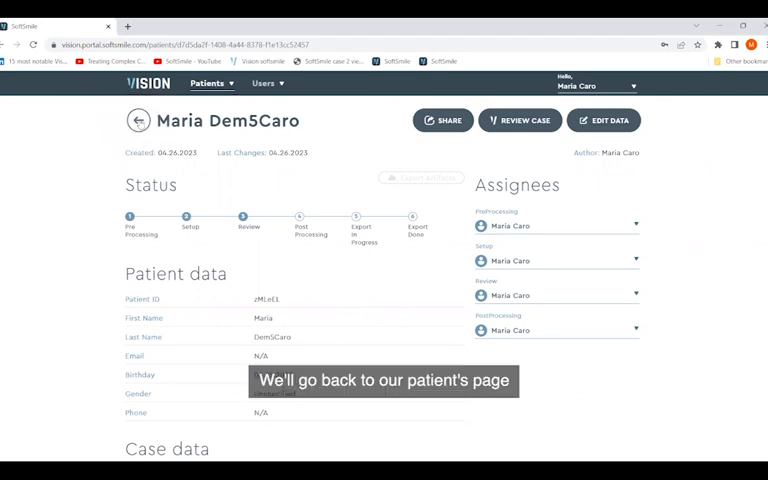
click(137, 120)
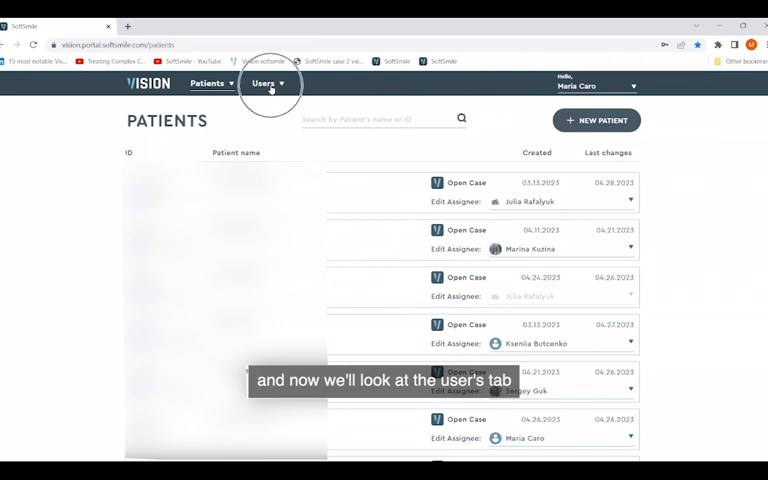
Step: Open a blank New User form from the Users menu
click(268, 84)
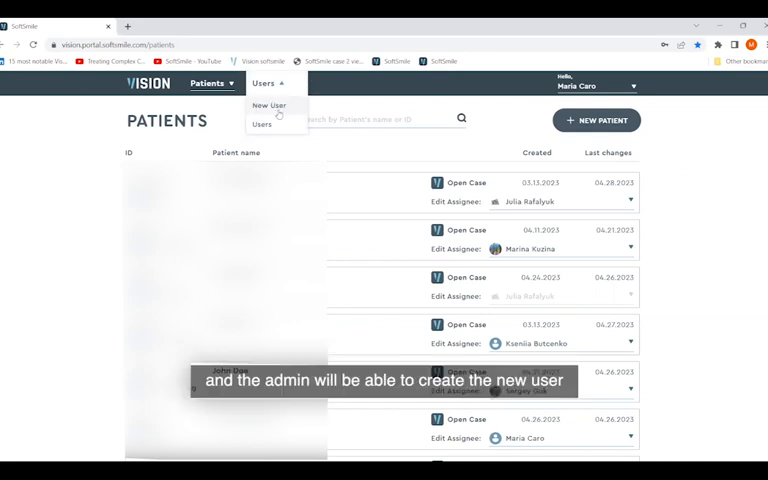
mouse_move(283, 111)
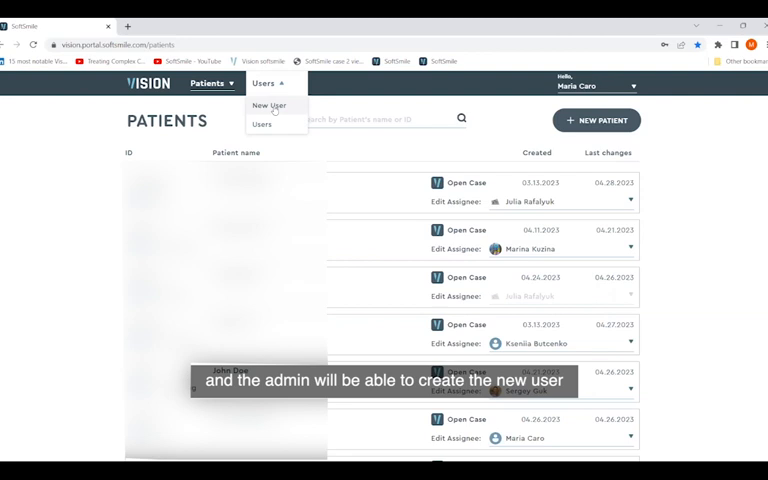
click(271, 107)
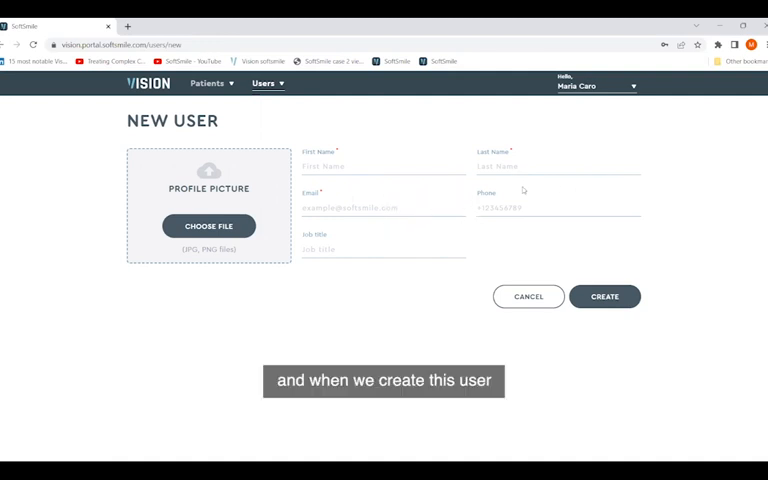
mouse_move(618, 299)
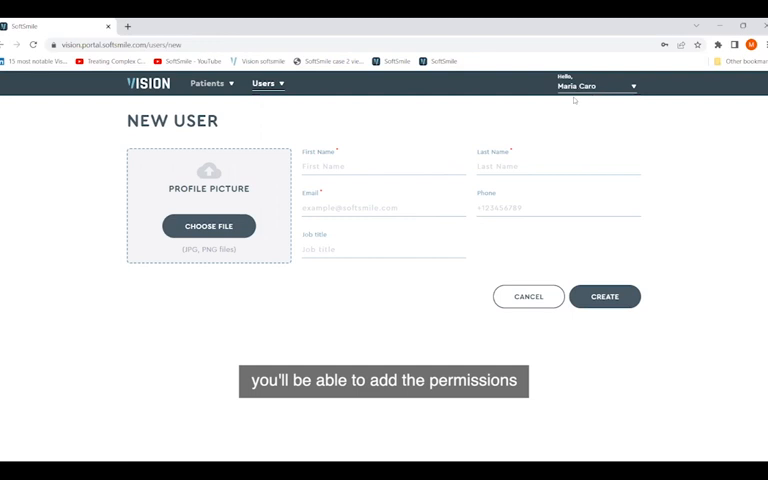
mouse_move(568, 121)
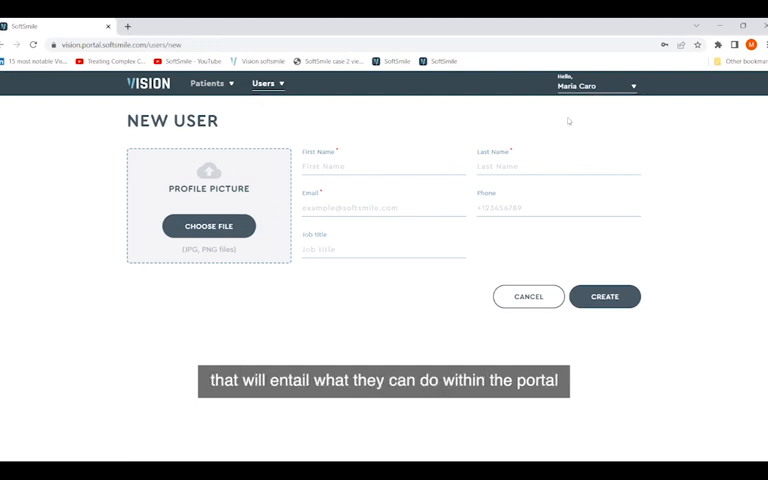
mouse_move(571, 124)
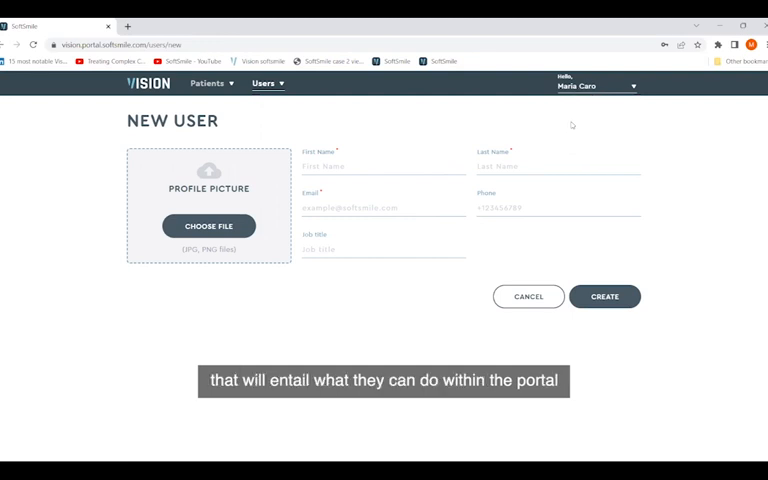
click(595, 86)
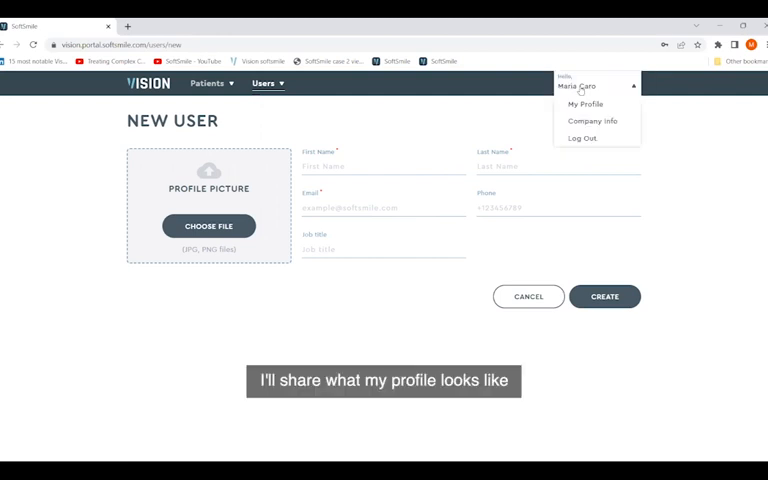
Step: Open My Profile to view Maria Caro's details and permissions
click(585, 103)
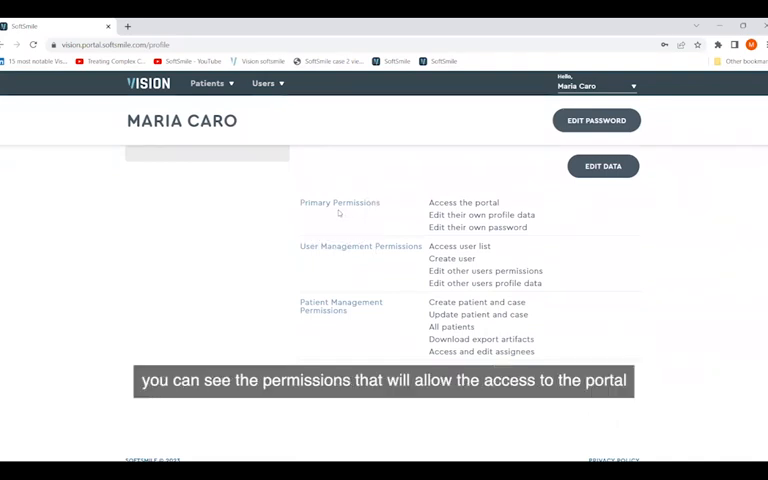
mouse_move(399, 210)
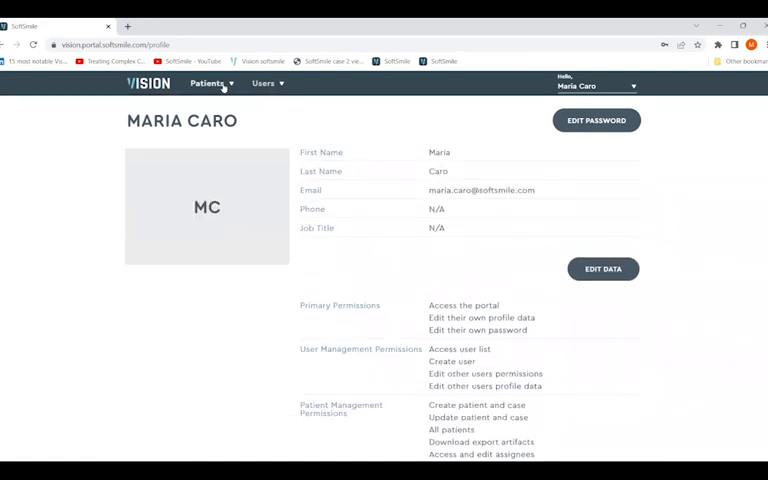
Step: Return to the full patients list via the Patients menu and scroll through it
click(207, 83)
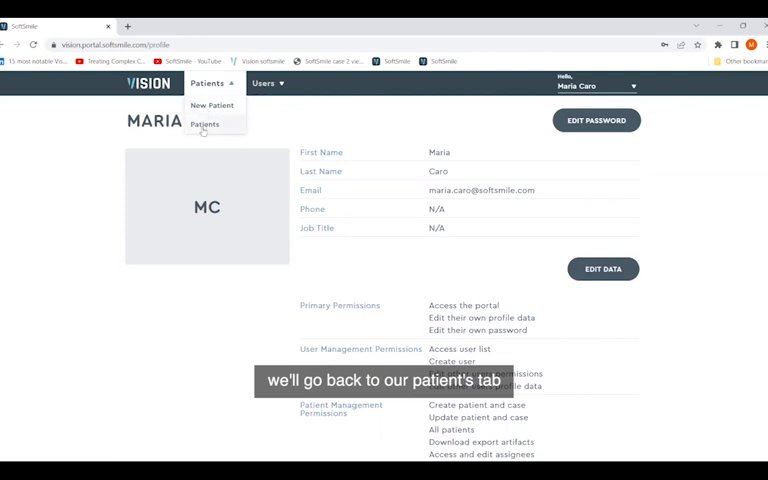
click(204, 123)
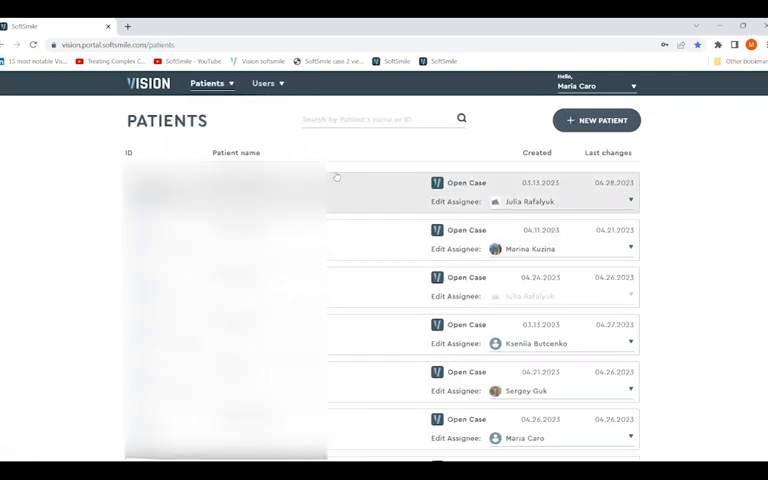
scroll(down, 3)
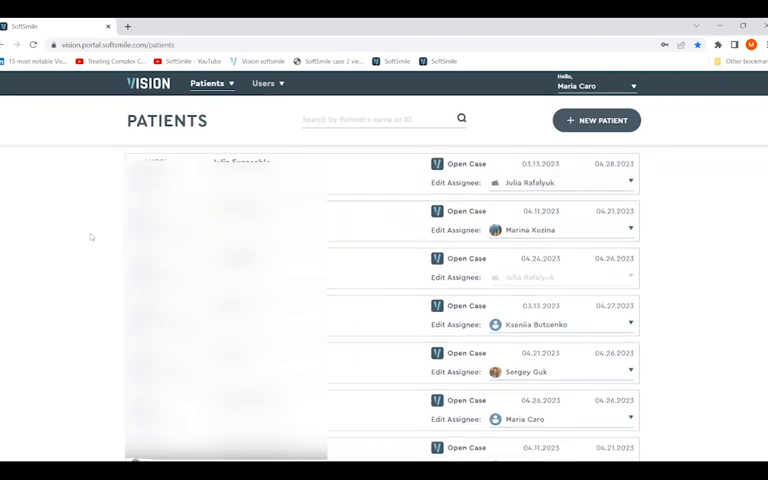